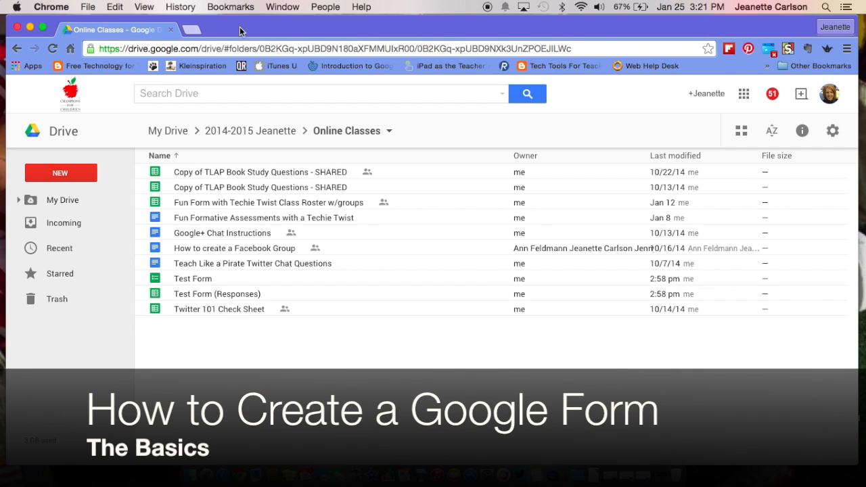
{"action": "mouse_move", "coordinate": [99, 93]}
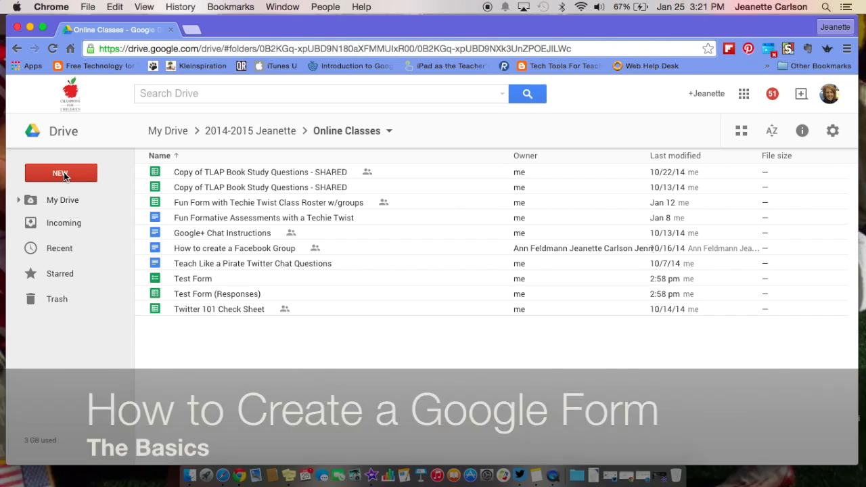
Create a new Google Forms form from Drive's NEW > More menu.
{"action": "left_click", "coordinate": [60, 173]}
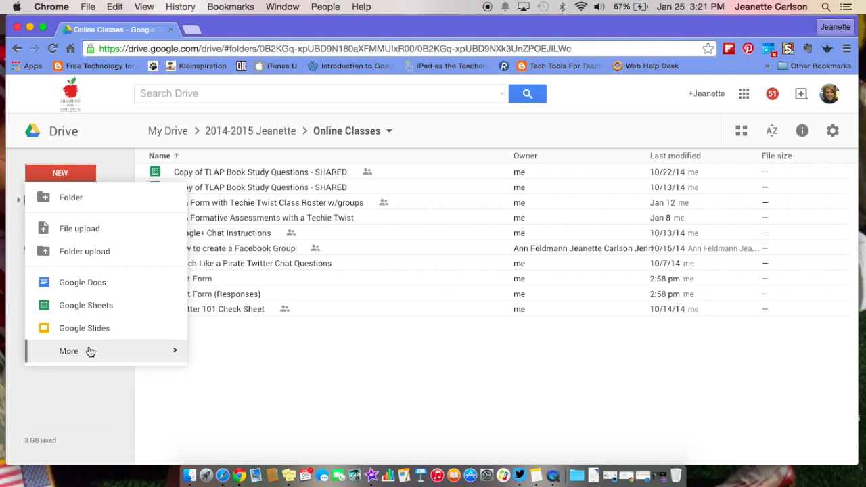
{"action": "left_click", "coordinate": [69, 351]}
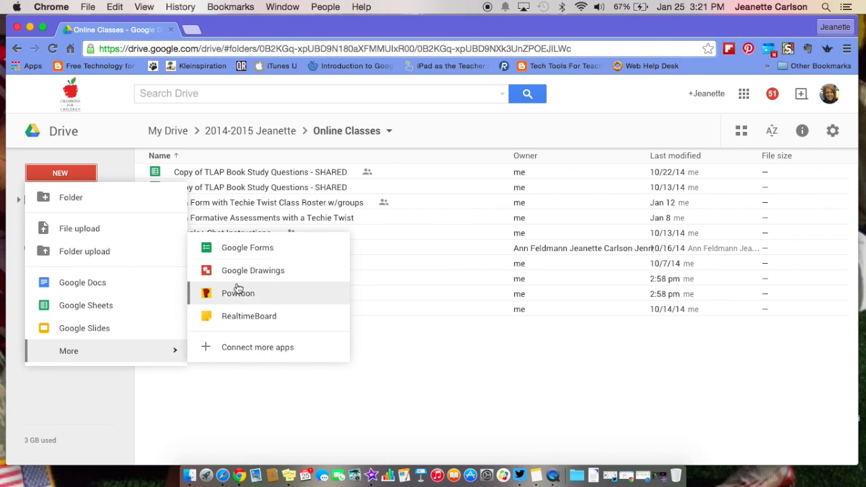
{"action": "mouse_move", "coordinate": [247, 248]}
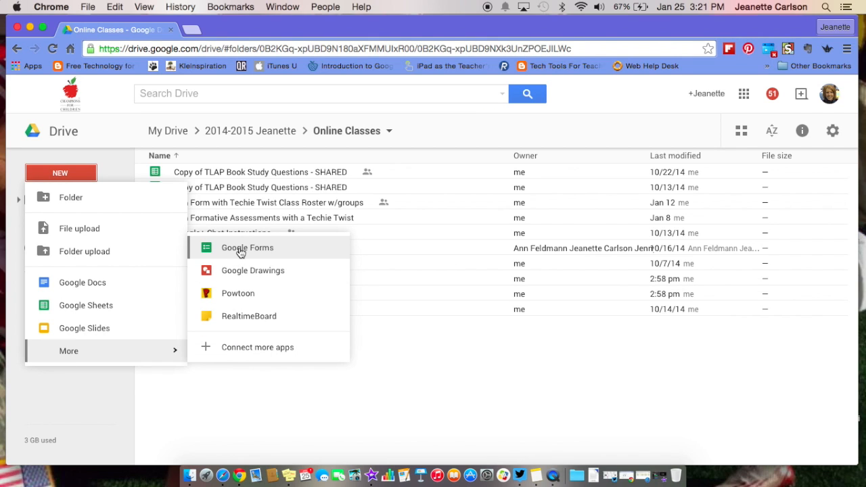
{"action": "left_click", "coordinate": [246, 246]}
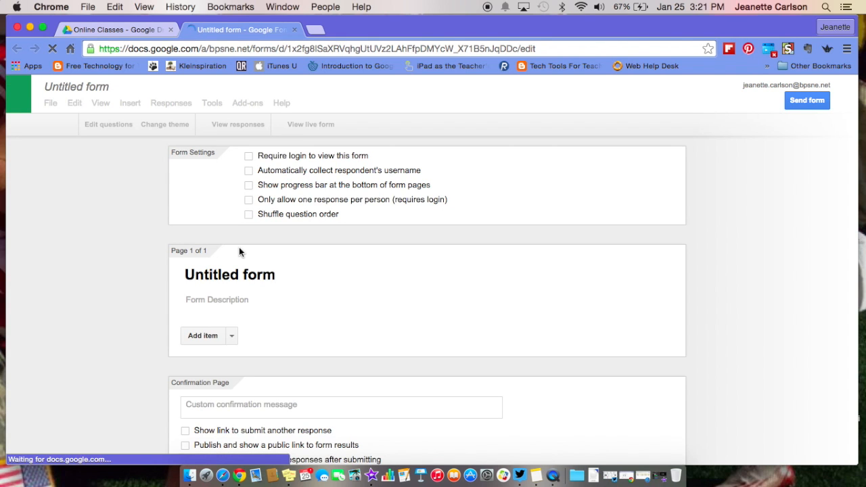
Rename the untitled form to 'Budget Quiz' and confirm.
{"action": "left_click", "coordinate": [202, 336]}
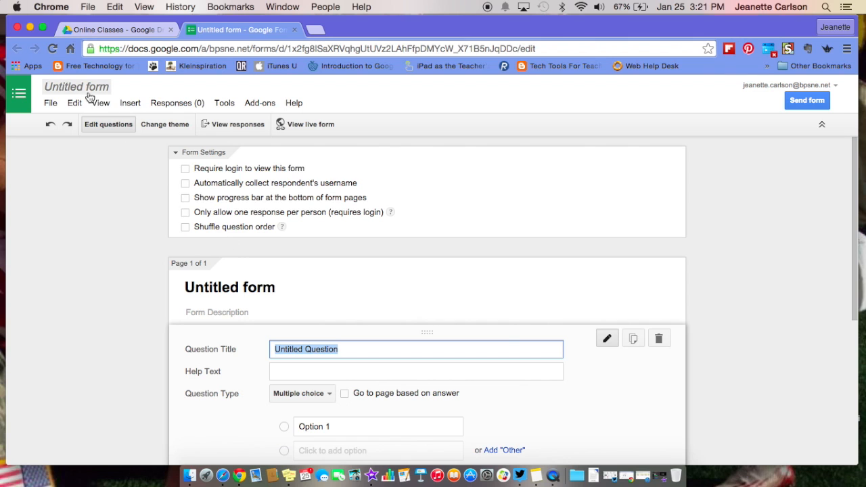
{"action": "left_click", "coordinate": [76, 87]}
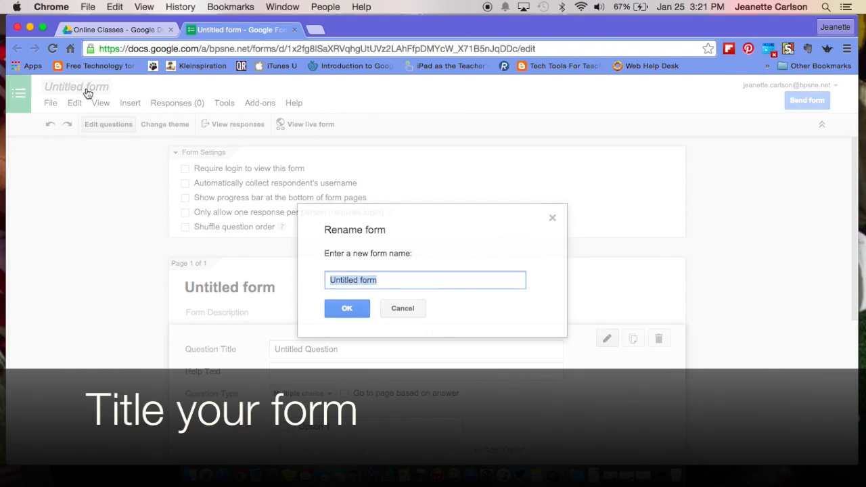
{"action": "type", "text": "Budg"}
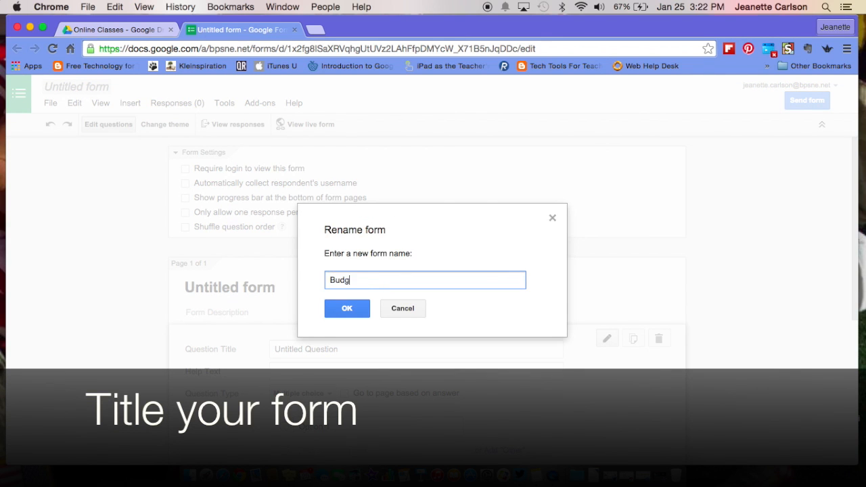
{"action": "type", "text": "et Quiz"}
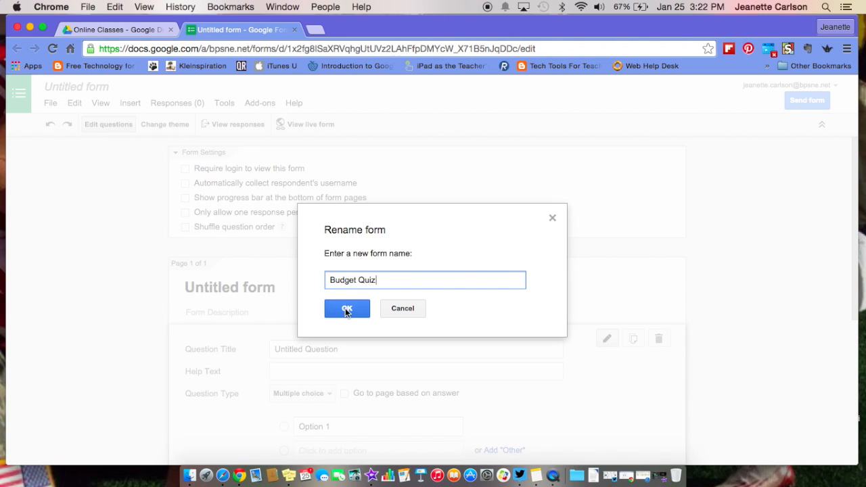
{"action": "left_click", "coordinate": [347, 308]}
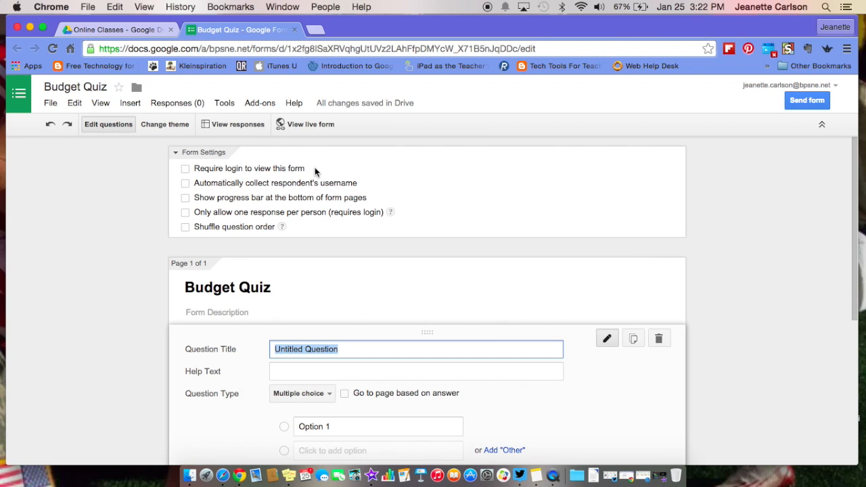
{"action": "mouse_move", "coordinate": [375, 186]}
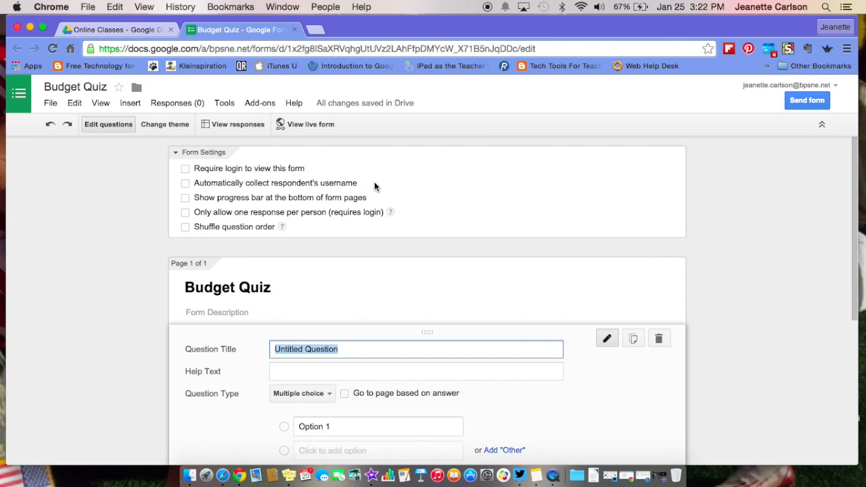
{"action": "mouse_move", "coordinate": [186, 186]}
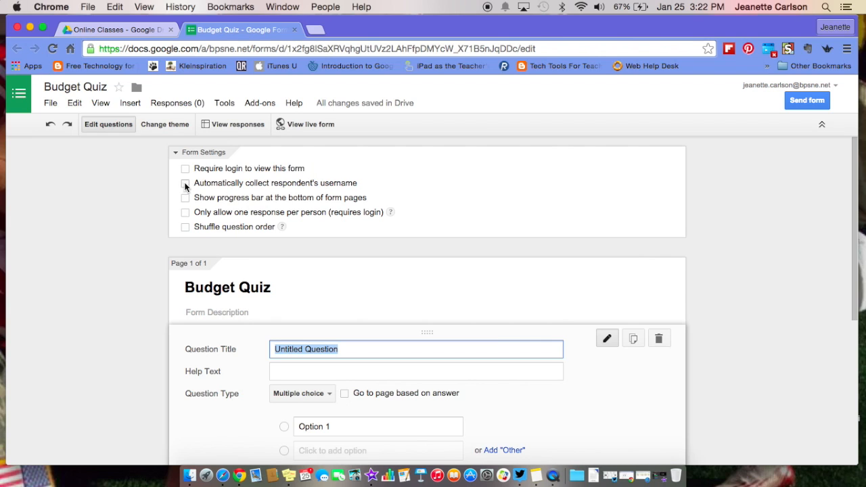
Tick 'Automatically collect respondent's username' and 'Only allow one response per person'.
{"action": "left_click", "coordinate": [185, 183]}
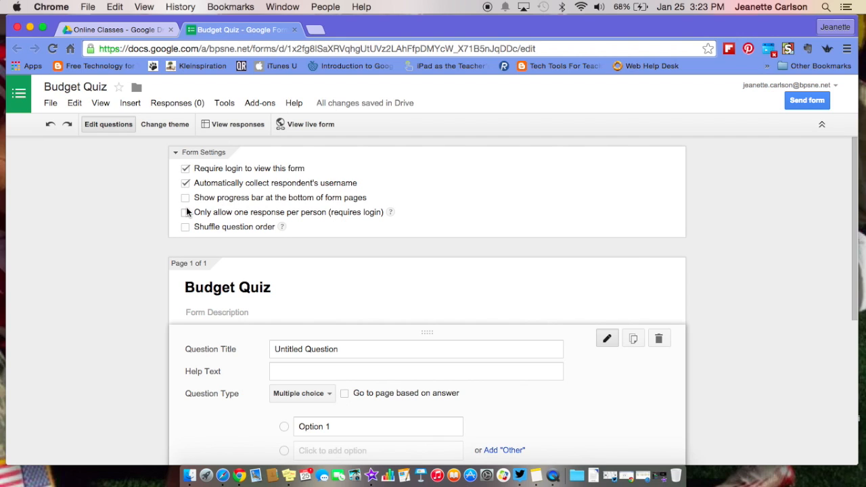
{"action": "left_click", "coordinate": [185, 211]}
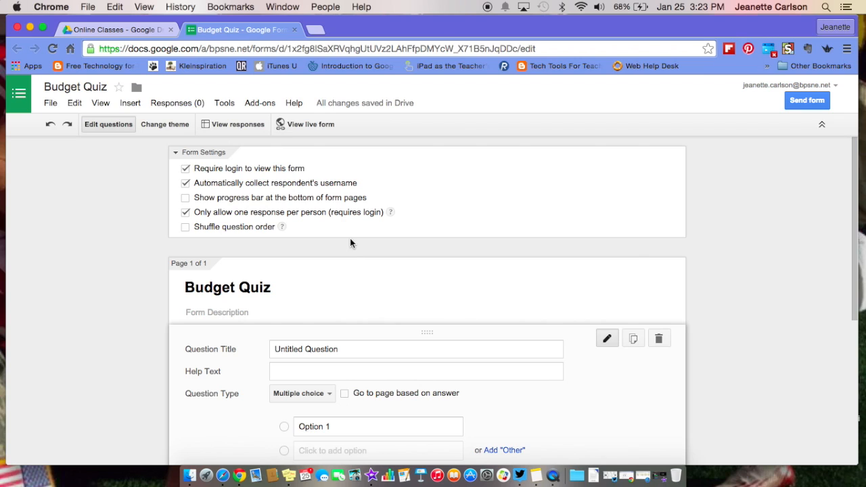
{"action": "mouse_move", "coordinate": [312, 239]}
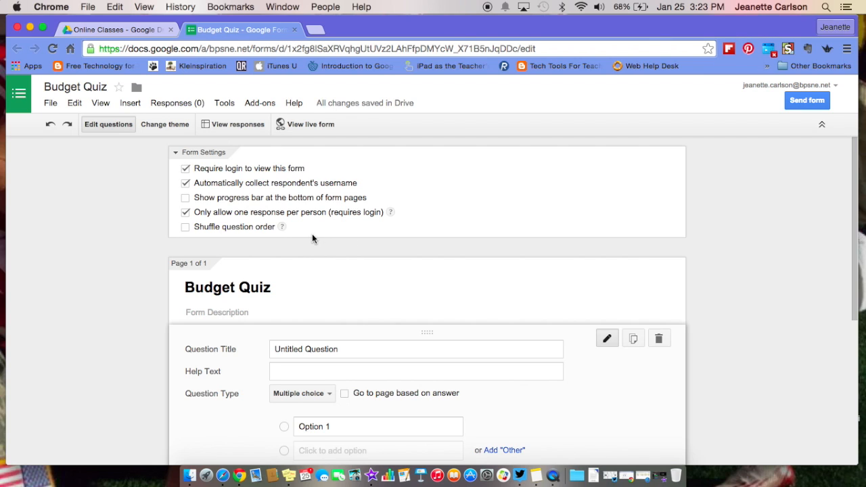
{"action": "mouse_move", "coordinate": [719, 286]}
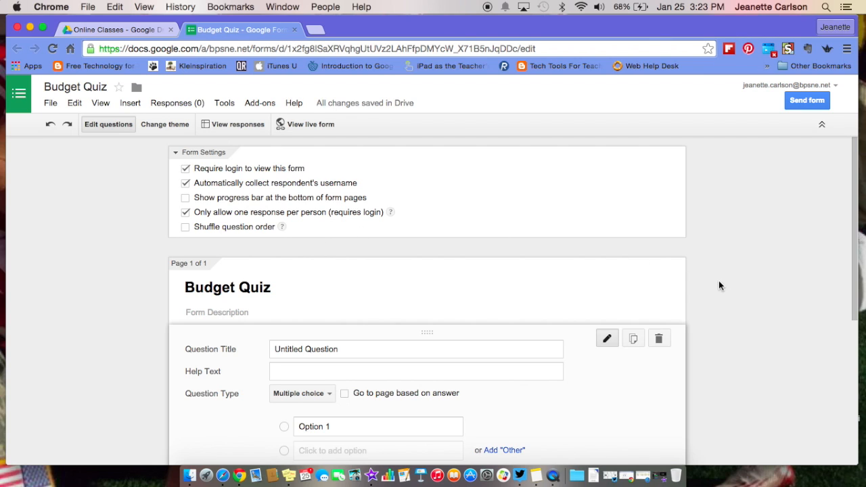
Title the first question '1. What should you do if your budget doesn't balance.'.
{"action": "scroll", "scroll_direction": "down", "scroll_amount": 3}
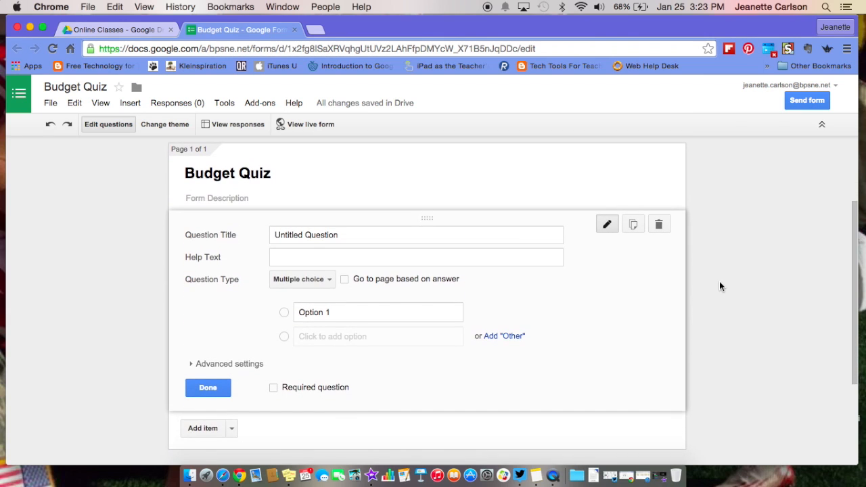
{"action": "scroll", "scroll_direction": "down", "scroll_amount": 3}
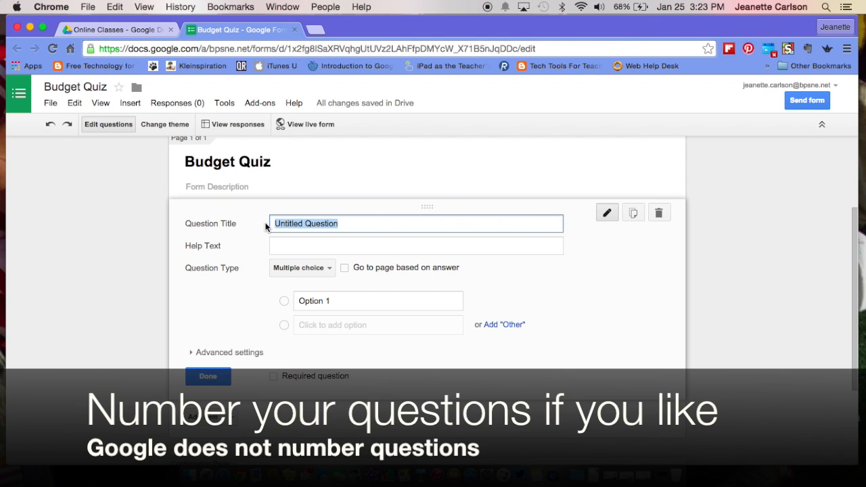
{"action": "type", "text": "1. What shou"}
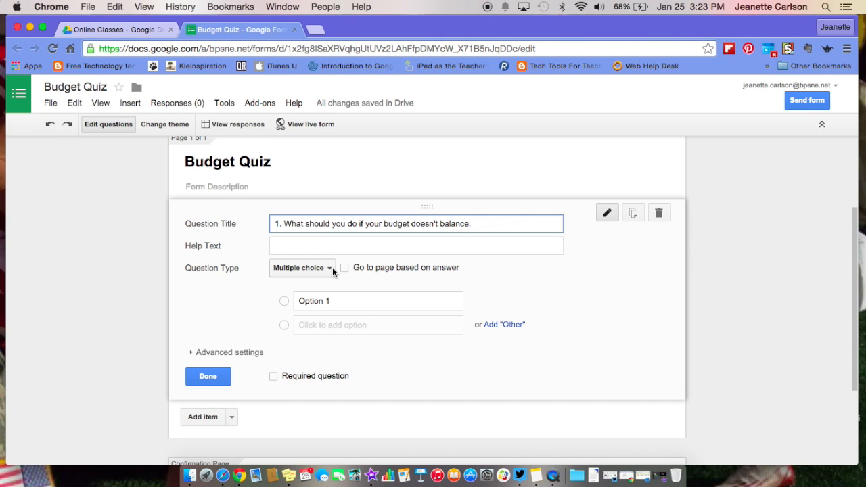
{"action": "left_click", "coordinate": [301, 267]}
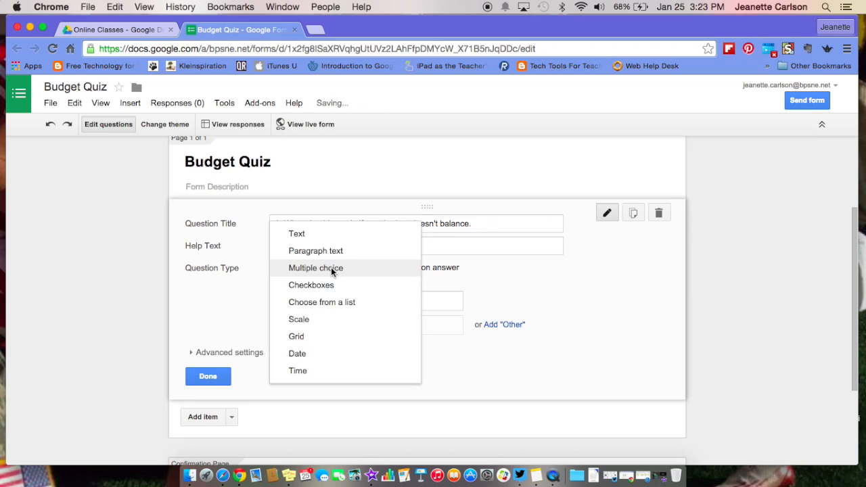
{"action": "mouse_move", "coordinate": [324, 234]}
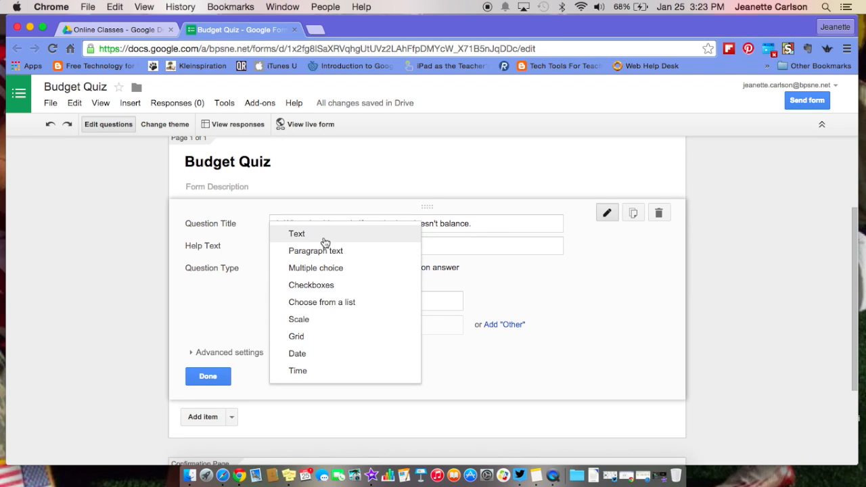
{"action": "mouse_move", "coordinate": [354, 267]}
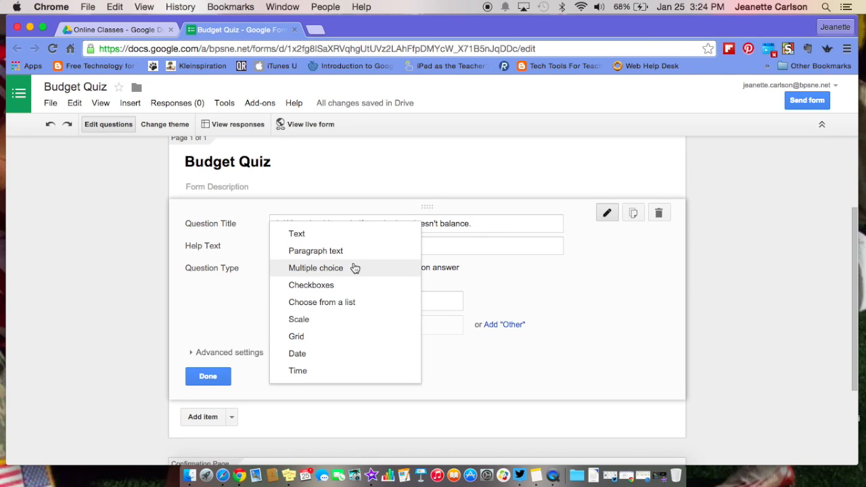
{"action": "mouse_move", "coordinate": [381, 302]}
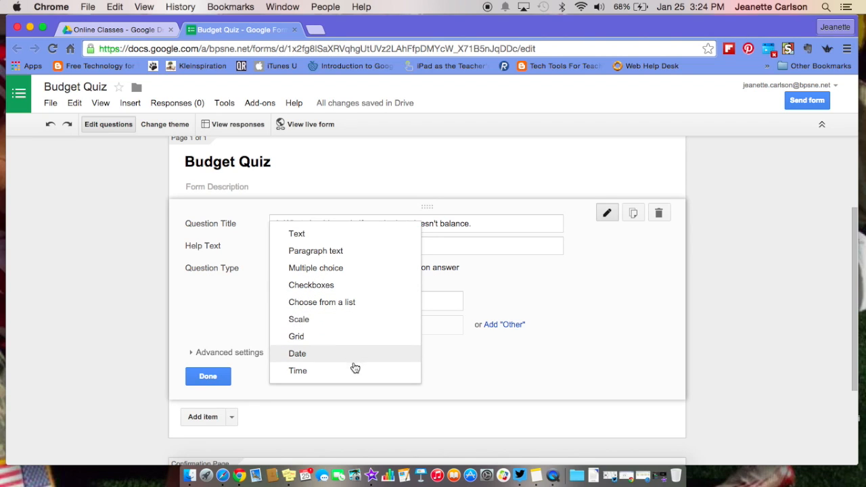
{"action": "mouse_move", "coordinate": [348, 273]}
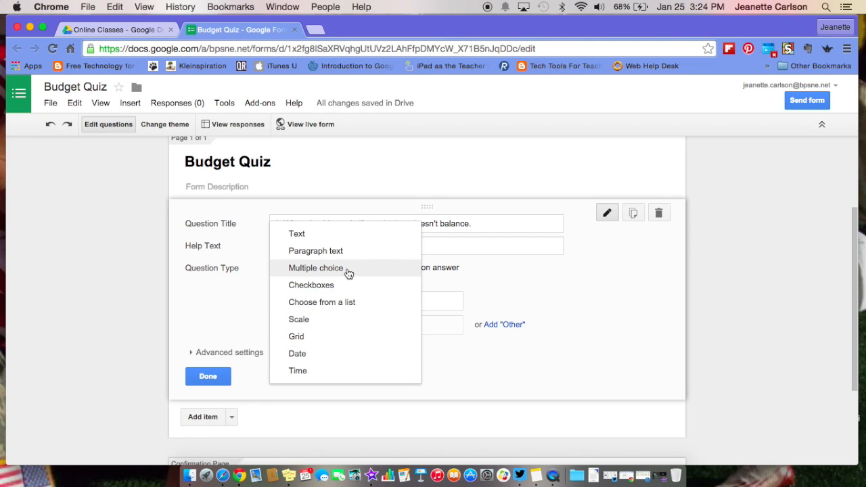
{"action": "left_click", "coordinate": [315, 267]}
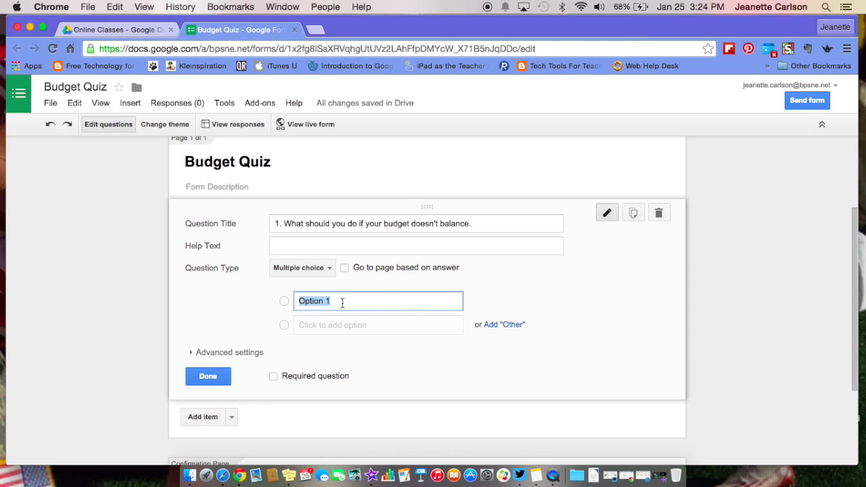
Add the 'adjust savings' answer choice and mark the budget question required.
{"action": "type", "text": "adjust"}
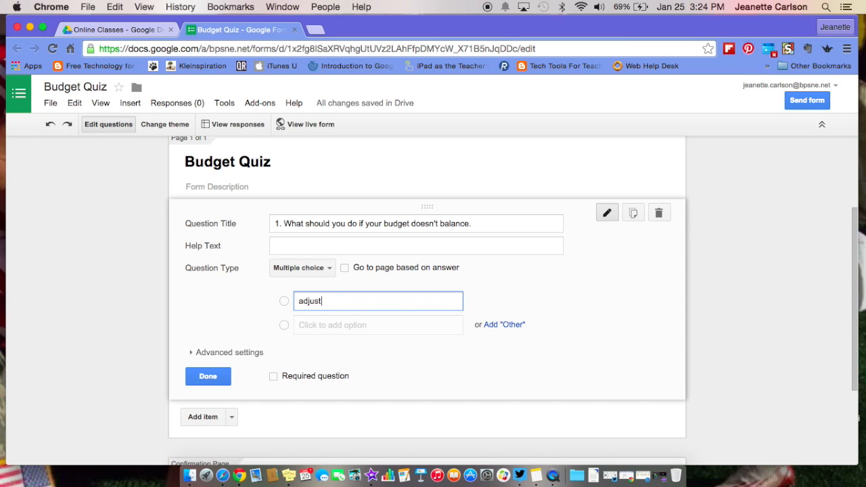
{"action": "type", "text": "saving"}
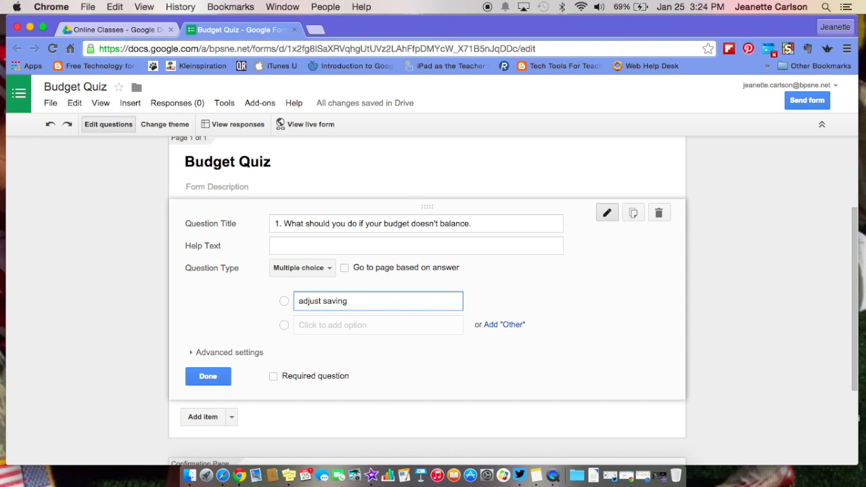
{"action": "type", "text": "s"}
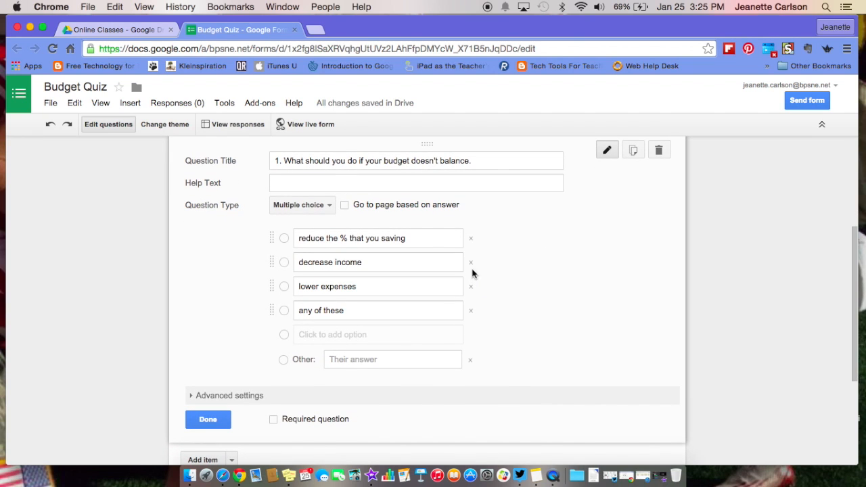
{"action": "mouse_move", "coordinate": [472, 263]}
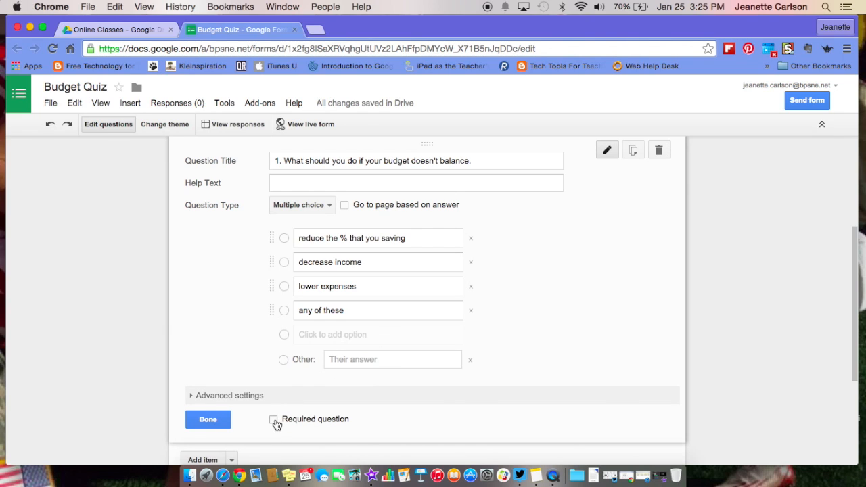
{"action": "left_click", "coordinate": [274, 418]}
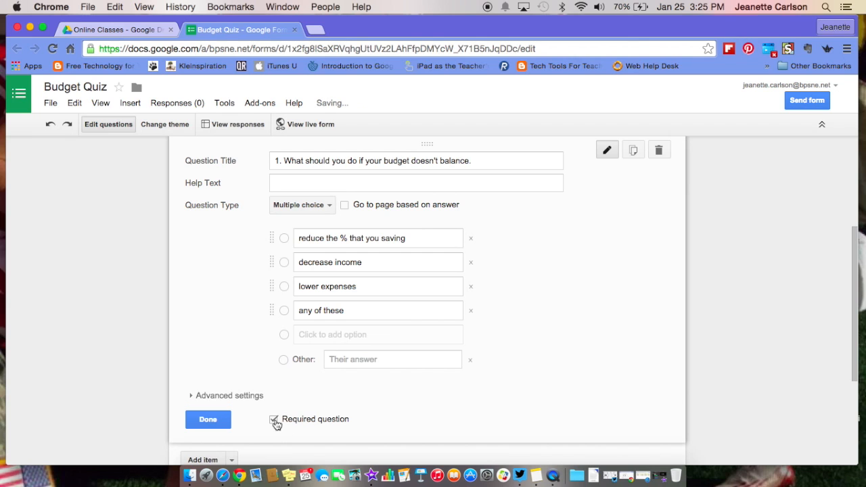
Finish the budget question and show the item type list below it.
{"action": "left_click", "coordinate": [273, 419]}
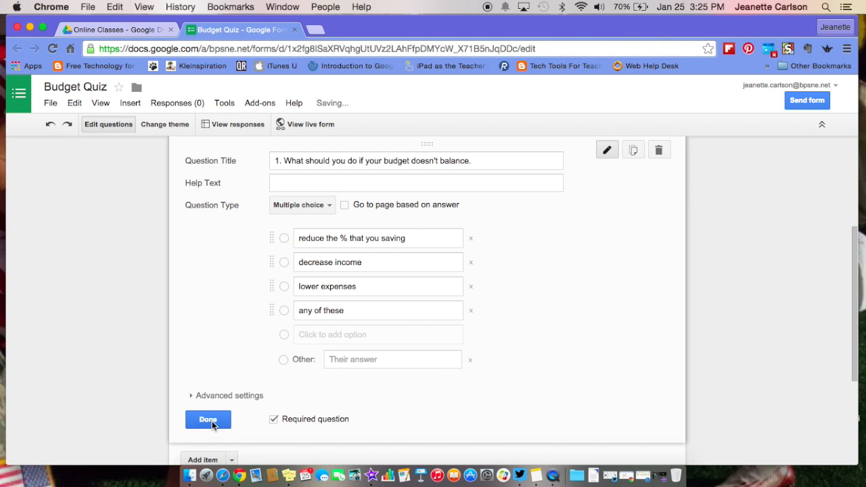
{"action": "scroll", "scroll_direction": "down", "scroll_amount": 3}
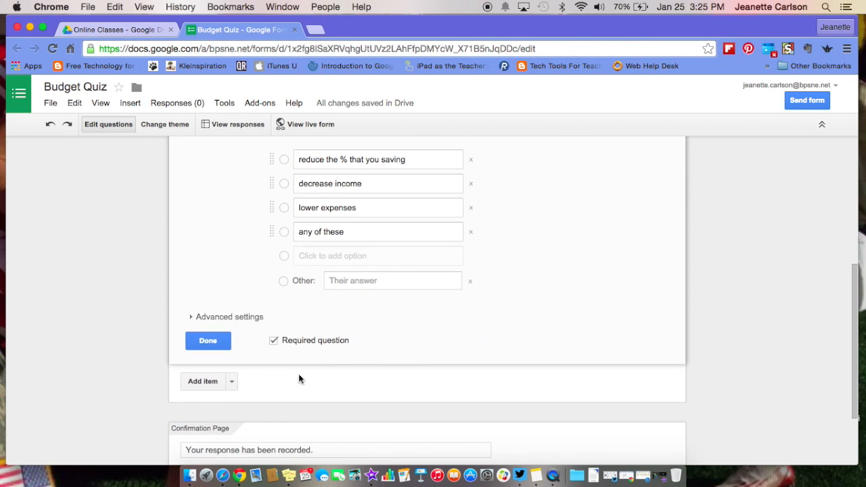
{"action": "left_click", "coordinate": [232, 381]}
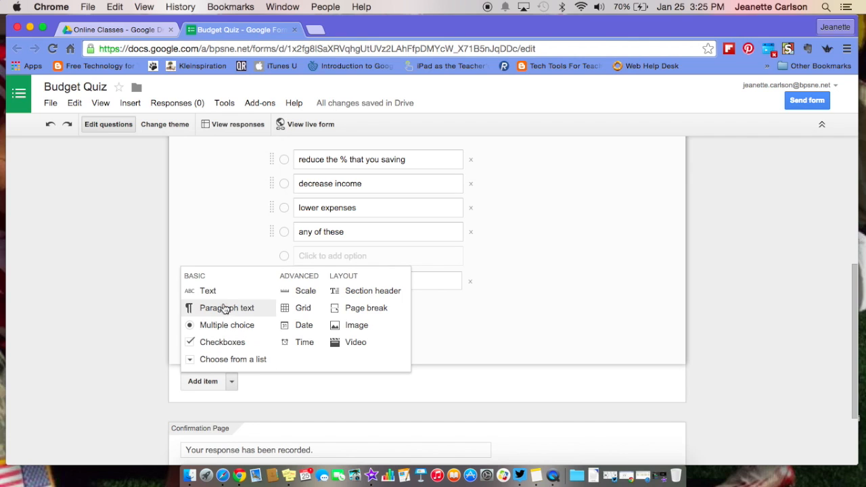
{"action": "mouse_move", "coordinate": [208, 291]}
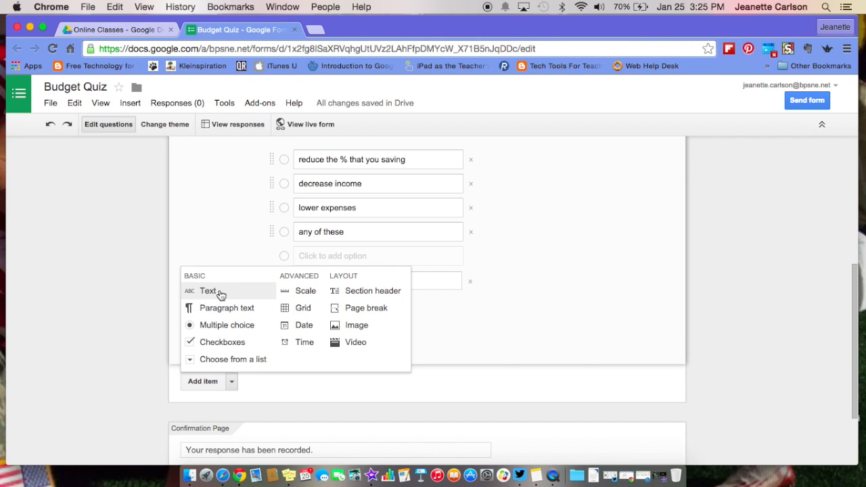
Add a required short-text question titled 'Name'.
{"action": "left_click", "coordinate": [207, 290]}
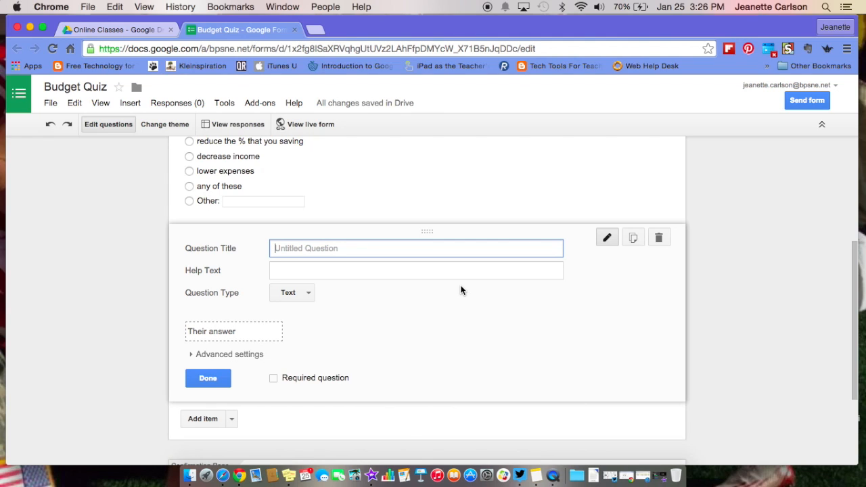
{"action": "type", "text": "Na"}
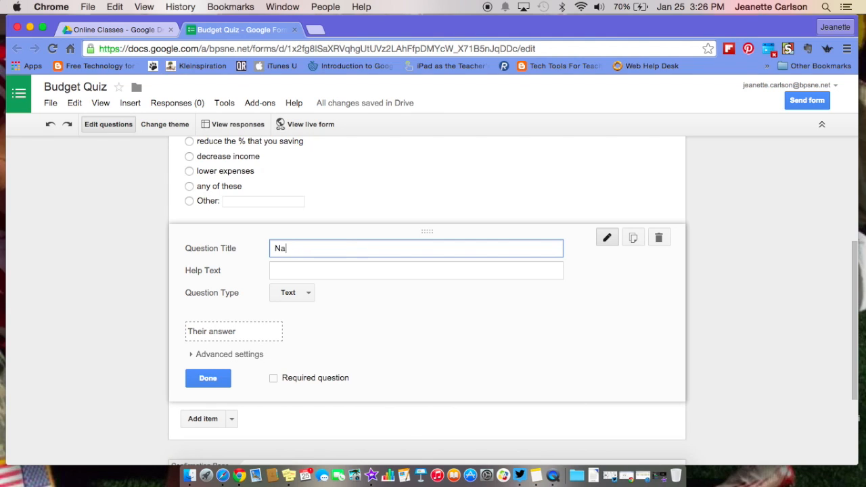
{"action": "type", "text": "me"}
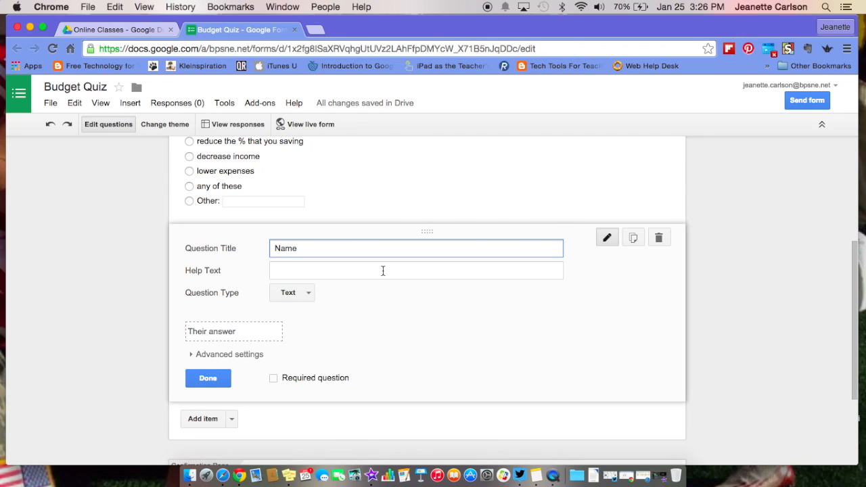
{"action": "mouse_move", "coordinate": [315, 300]}
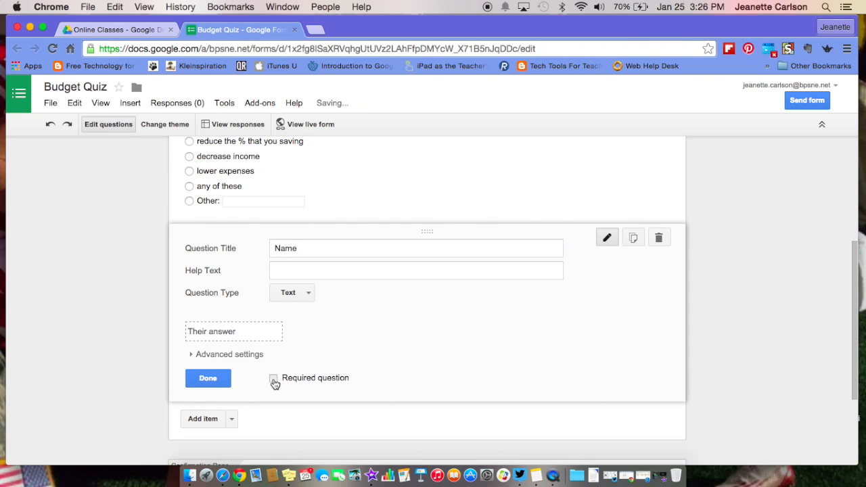
{"action": "left_click", "coordinate": [273, 378]}
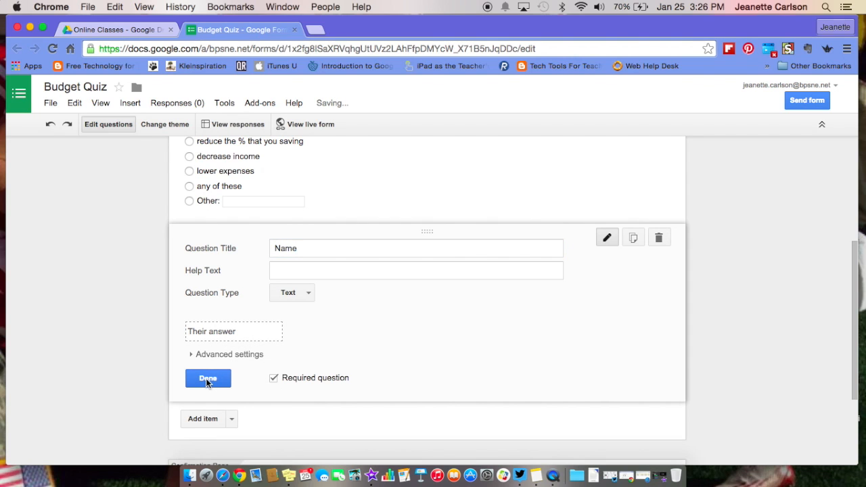
{"action": "left_click", "coordinate": [207, 378]}
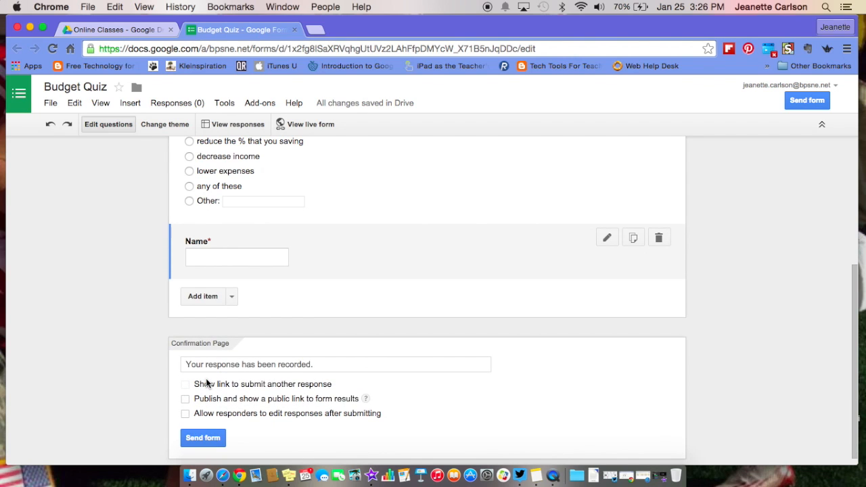
Drag the Name question block up and drop it above question 1.
{"action": "scroll", "scroll_direction": "up", "scroll_amount": 3}
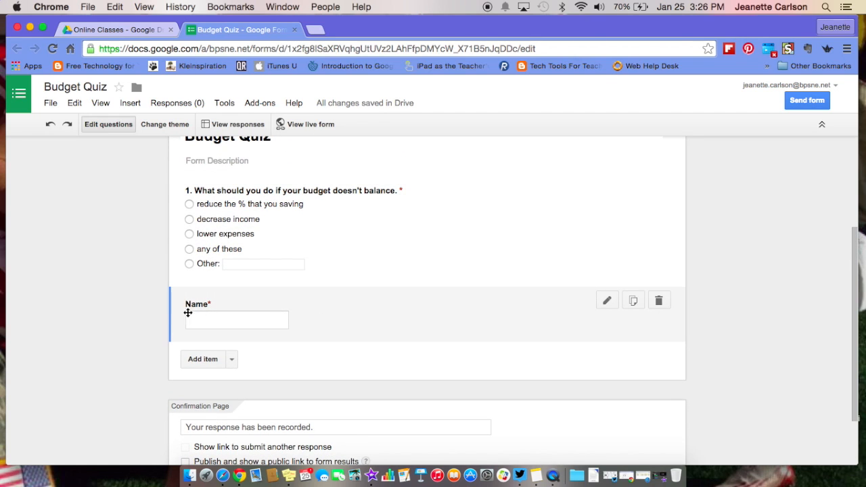
{"action": "mouse_move", "coordinate": [341, 313]}
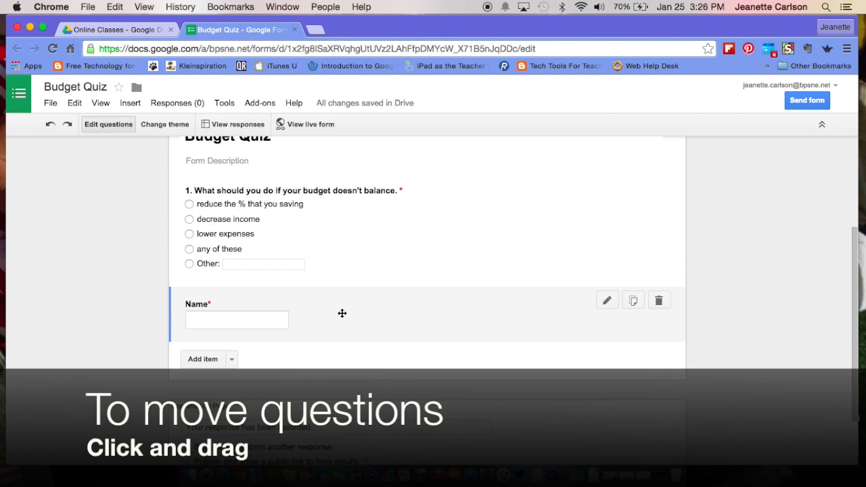
{"action": "left_click_drag", "start_coordinate": [342, 313], "coordinate": [339, 227]}
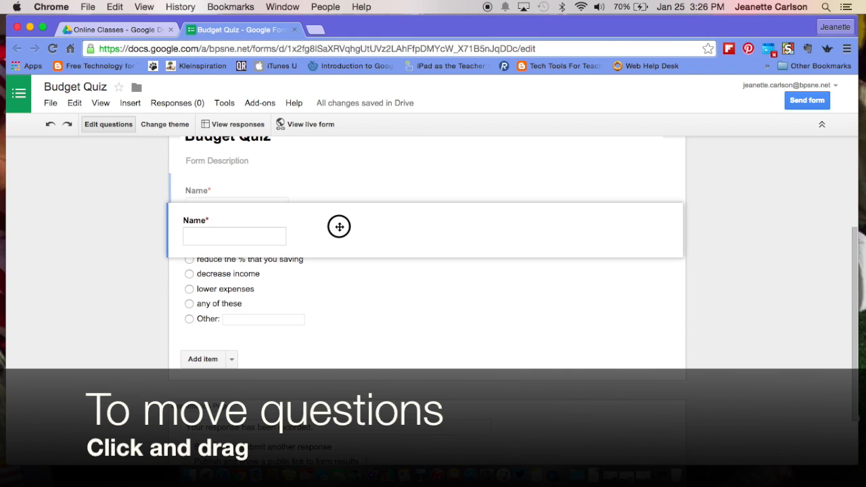
{"action": "left_click_drag", "start_coordinate": [338, 226], "coordinate": [345, 245]}
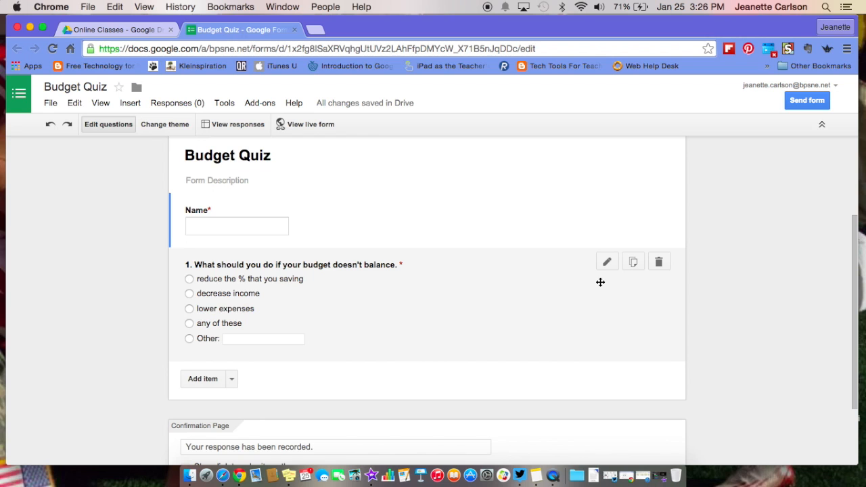
{"action": "left_click", "coordinate": [606, 261]}
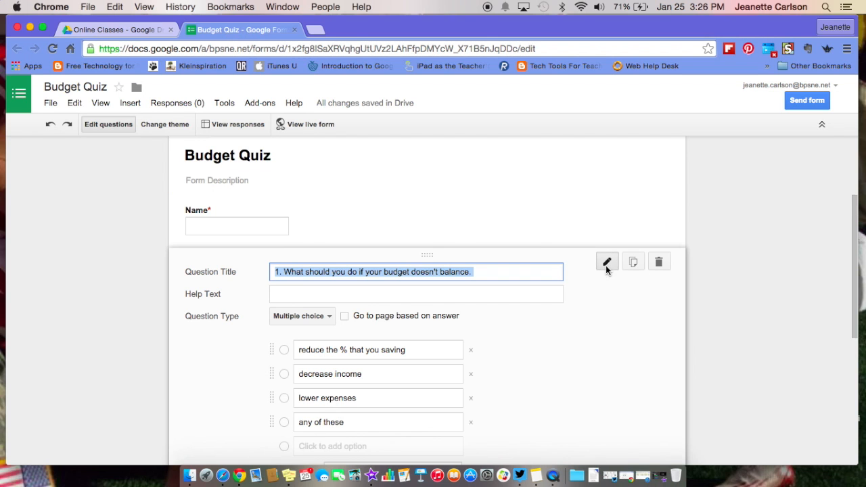
{"action": "scroll", "scroll_direction": "down", "scroll_amount": 3}
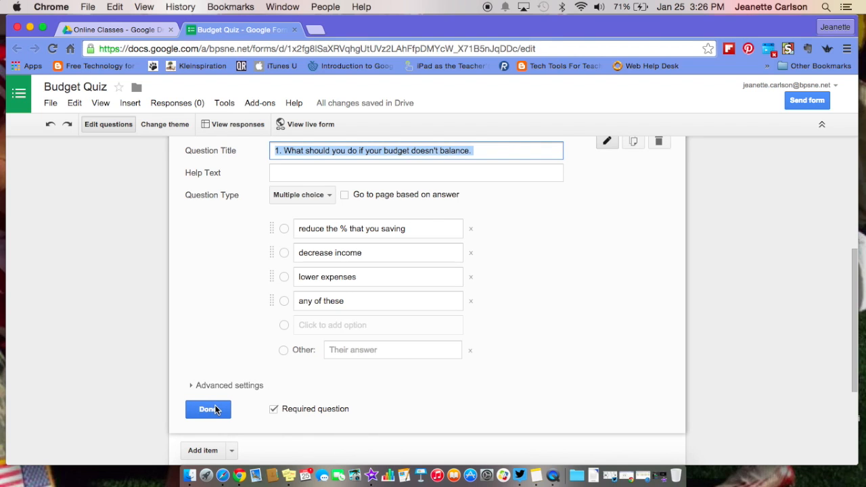
{"action": "left_click", "coordinate": [208, 409]}
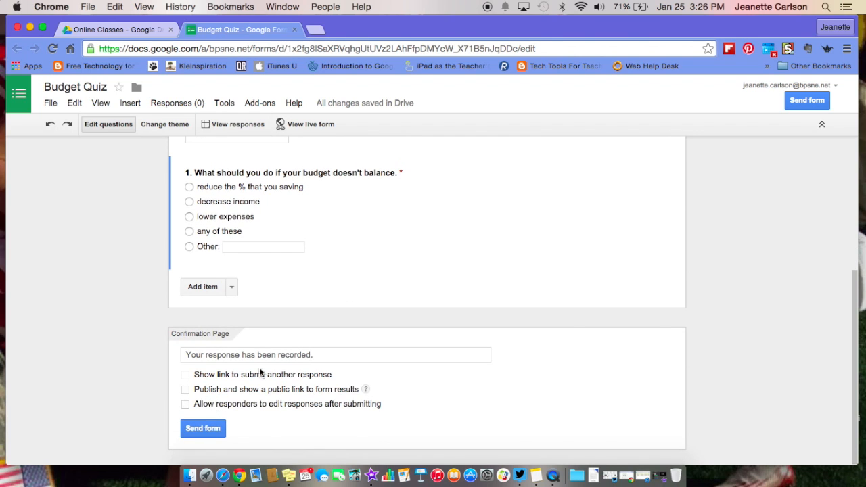
{"action": "mouse_move", "coordinate": [727, 230]}
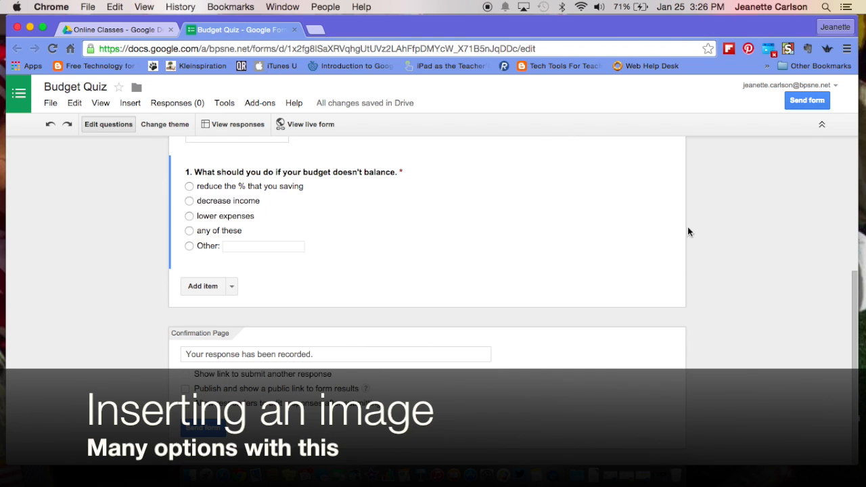
{"action": "scroll", "scroll_direction": "up", "scroll_amount": 3}
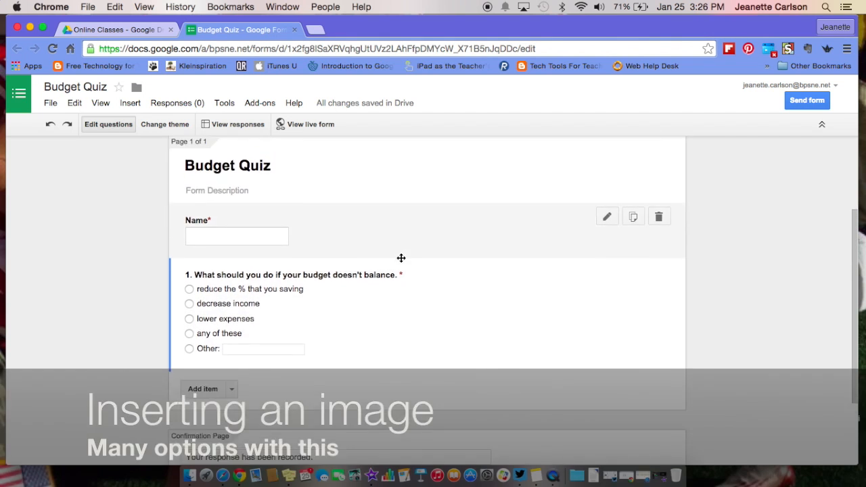
{"action": "scroll", "scroll_direction": "down", "scroll_amount": 3}
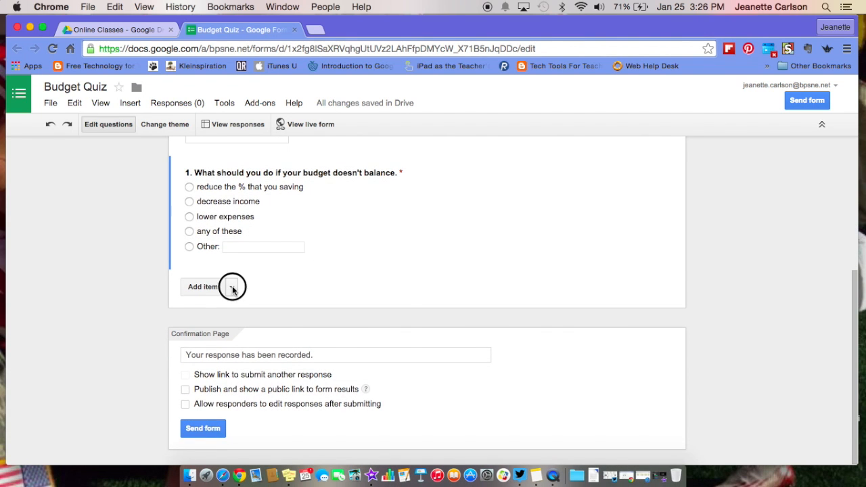
Add an Image item and browse the computer for a picture to upload.
{"action": "left_click", "coordinate": [232, 286]}
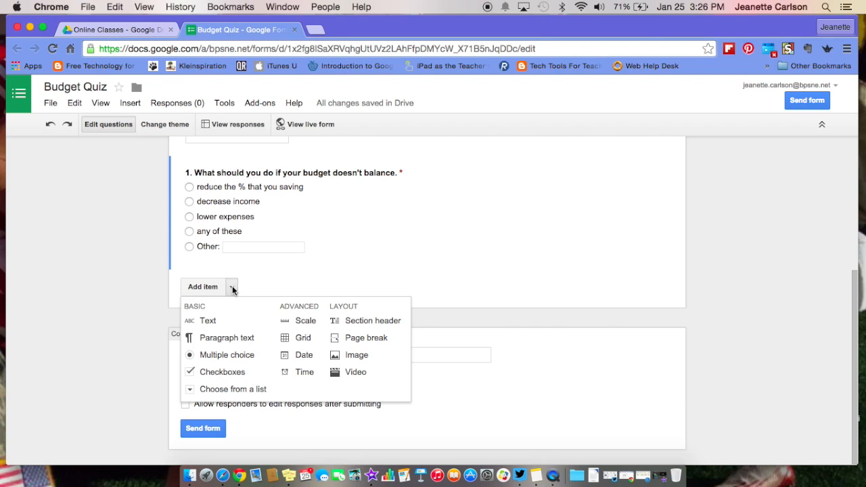
{"action": "mouse_move", "coordinate": [258, 305]}
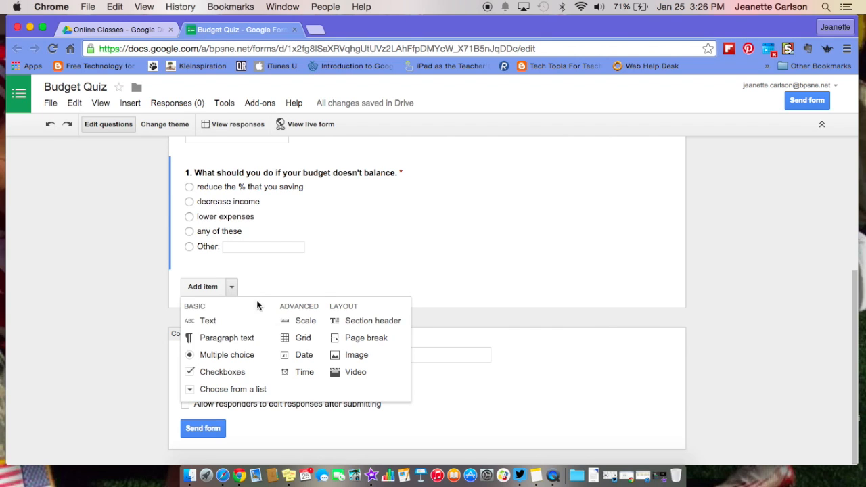
{"action": "left_click", "coordinate": [356, 355]}
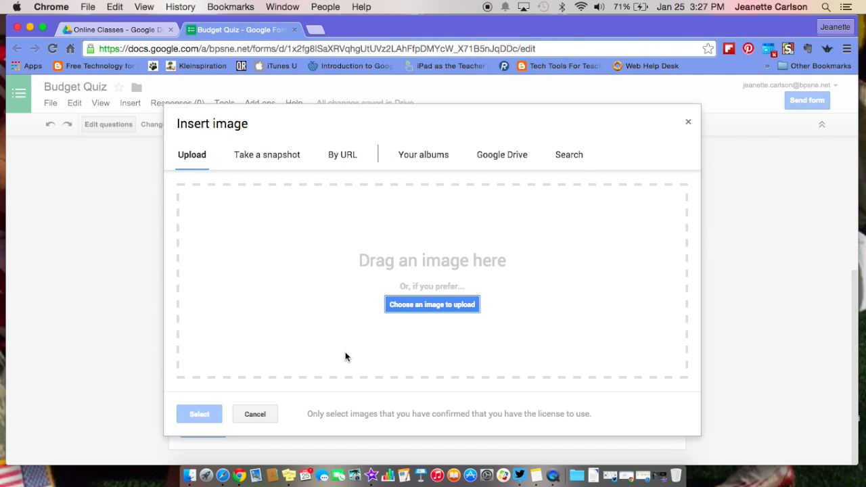
{"action": "mouse_move", "coordinate": [431, 303]}
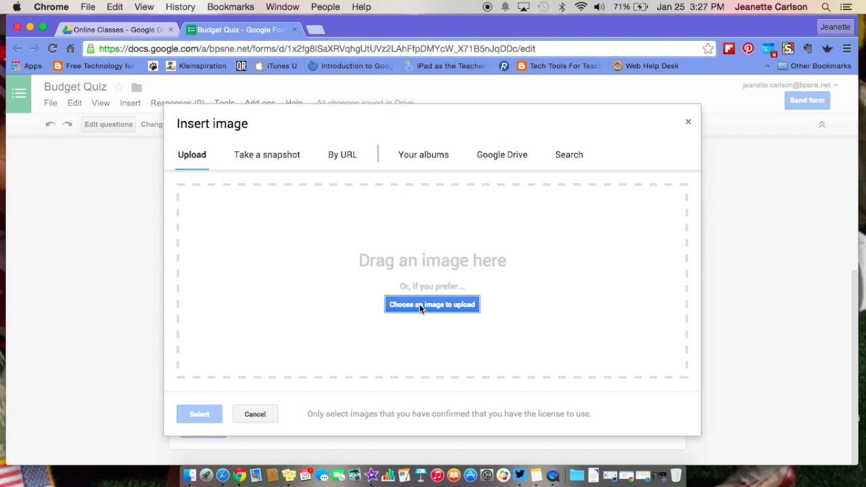
{"action": "mouse_move", "coordinate": [407, 236]}
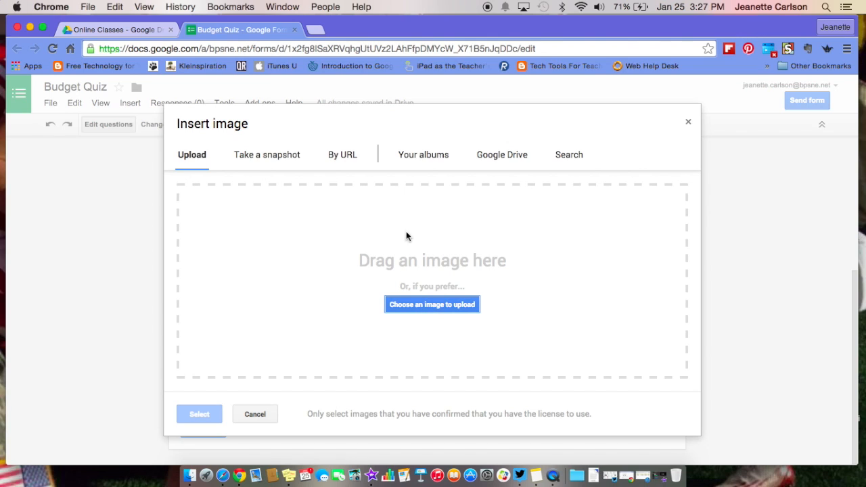
{"action": "mouse_move", "coordinate": [436, 287]}
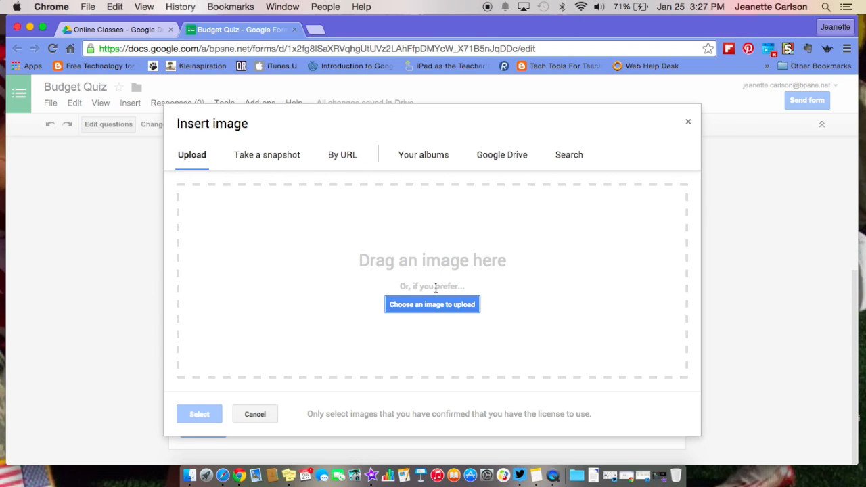
{"action": "mouse_move", "coordinate": [433, 304]}
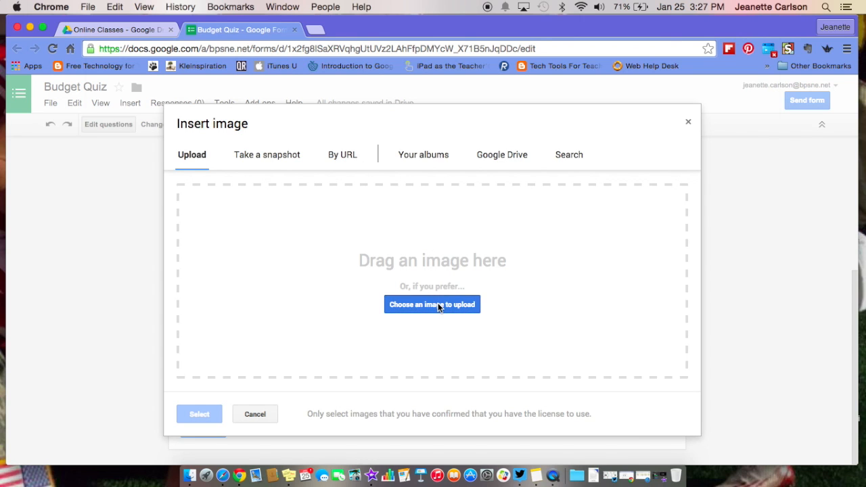
{"action": "left_click", "coordinate": [431, 304]}
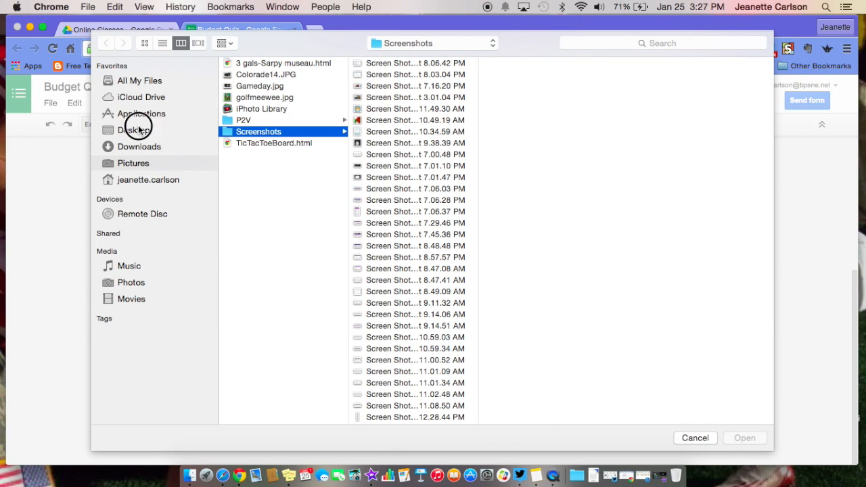
Upload the 'Teenager Budget' picture from the Desktop as the image item.
{"action": "left_click", "coordinate": [133, 129]}
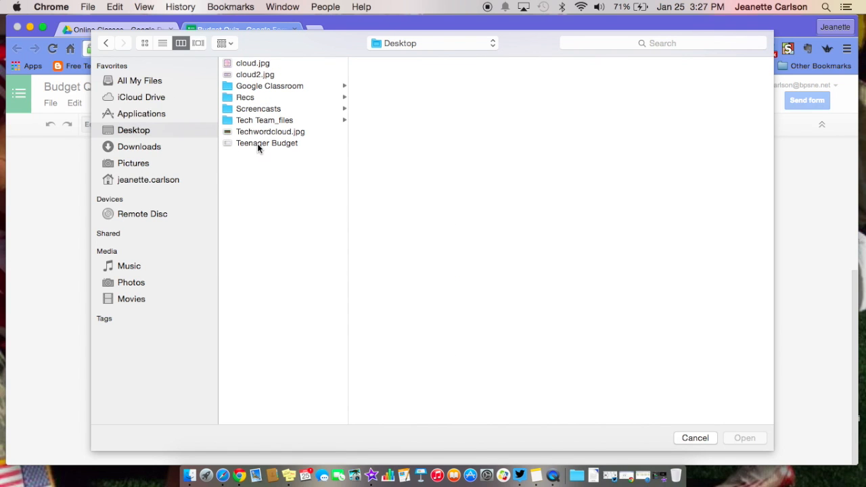
{"action": "left_click", "coordinate": [267, 143]}
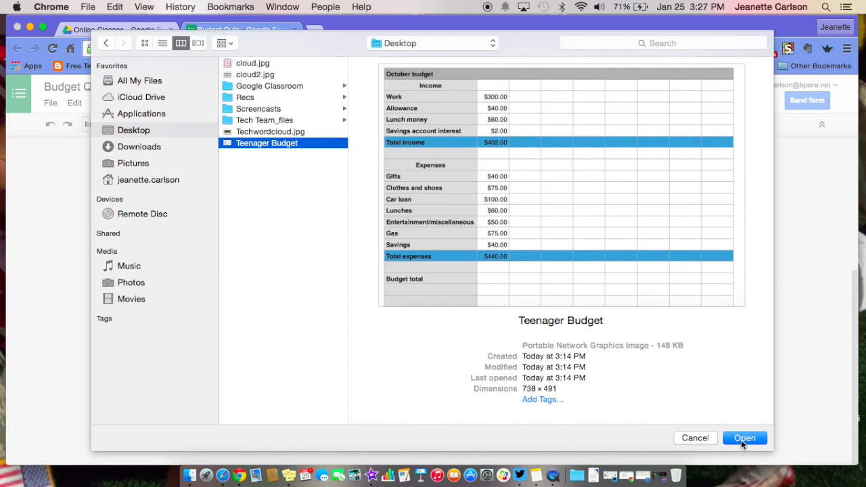
{"action": "left_click", "coordinate": [744, 437]}
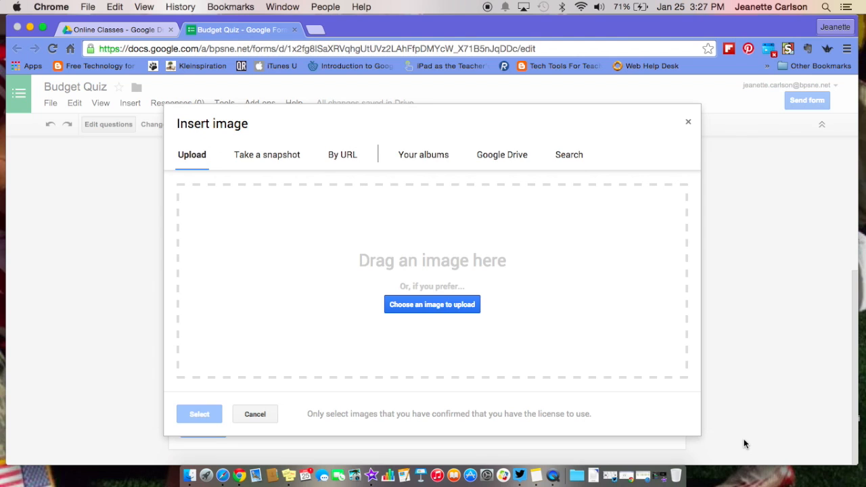
{"action": "left_click", "coordinate": [431, 303]}
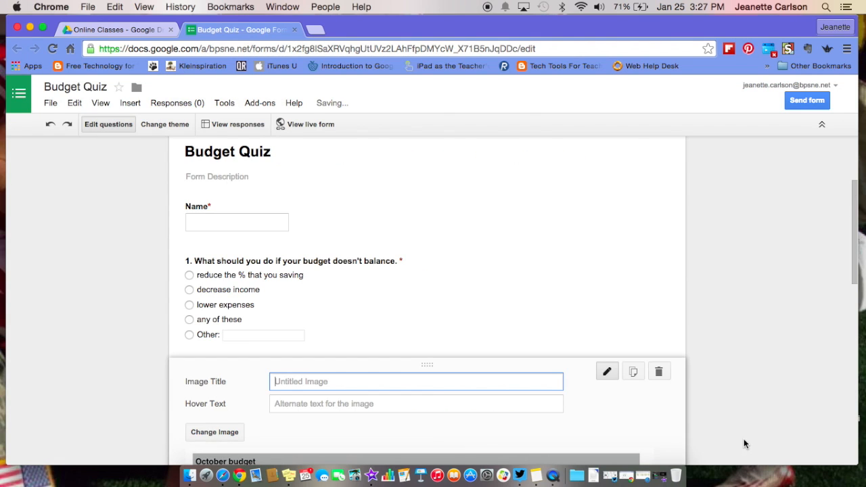
Give the image the title 'Teenager Budget'.
{"action": "scroll", "scroll_direction": "down", "scroll_amount": 3}
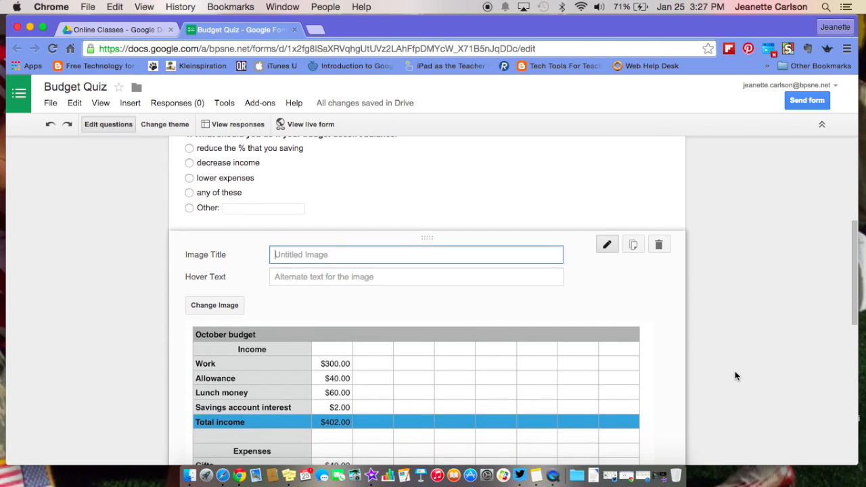
{"action": "type", "text": "Teena"}
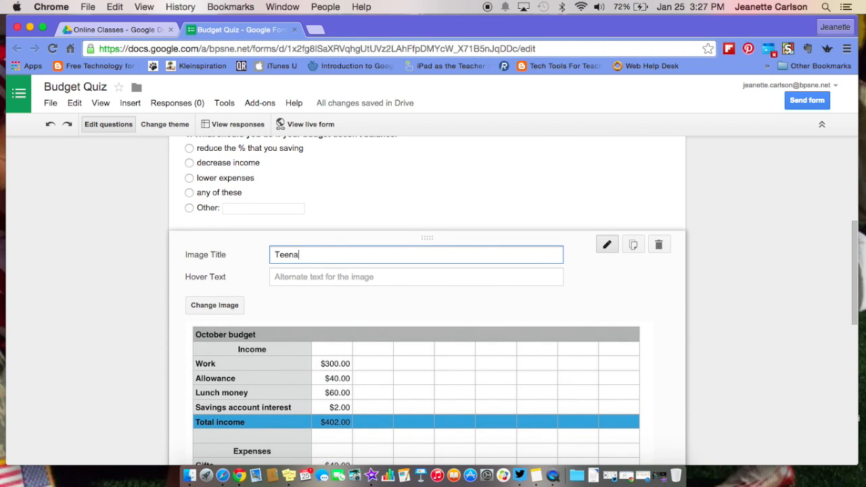
{"action": "type", "text": "ger Budg"}
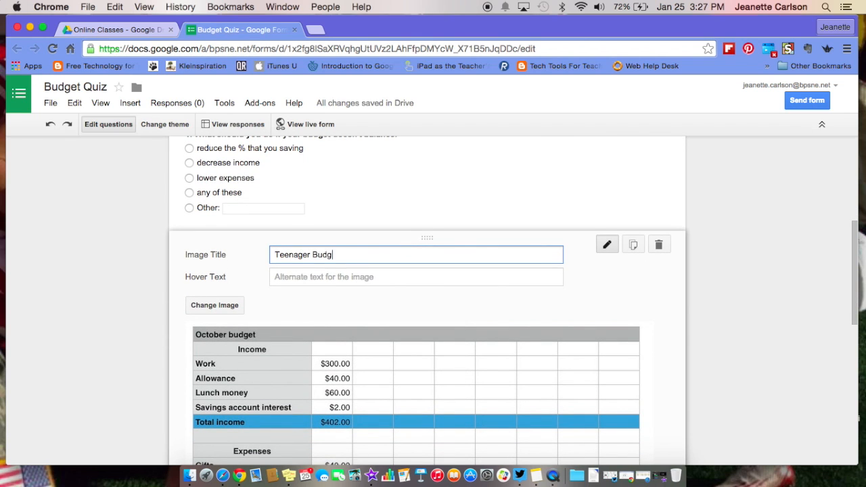
{"action": "type", "text": "et"}
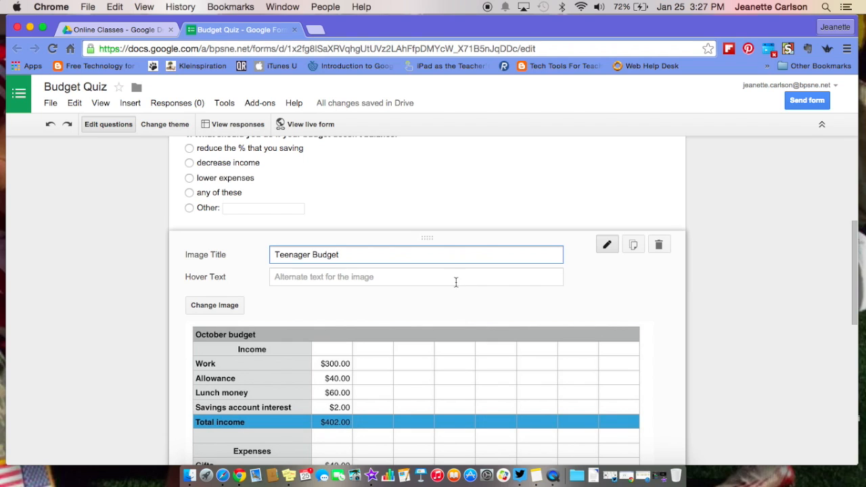
Set the image hover text to 'Please use this image to answer the questions below.'.
{"action": "type", "text": "Plea"}
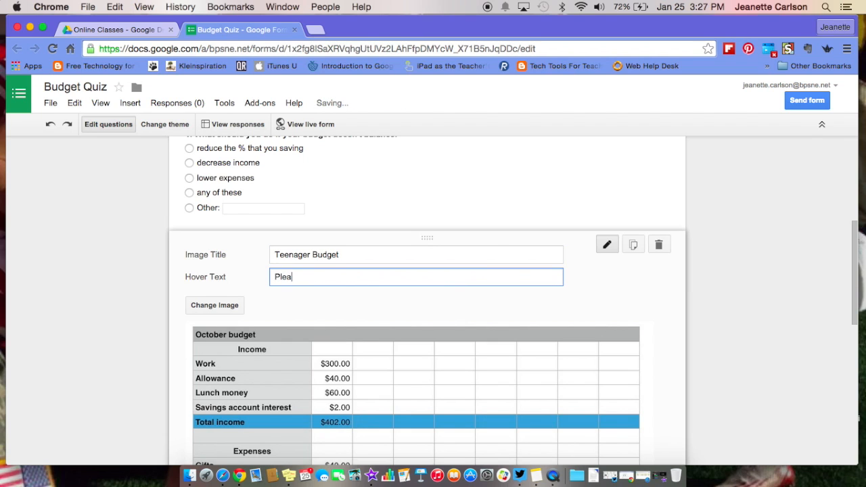
{"action": "type", "text": "se use this"}
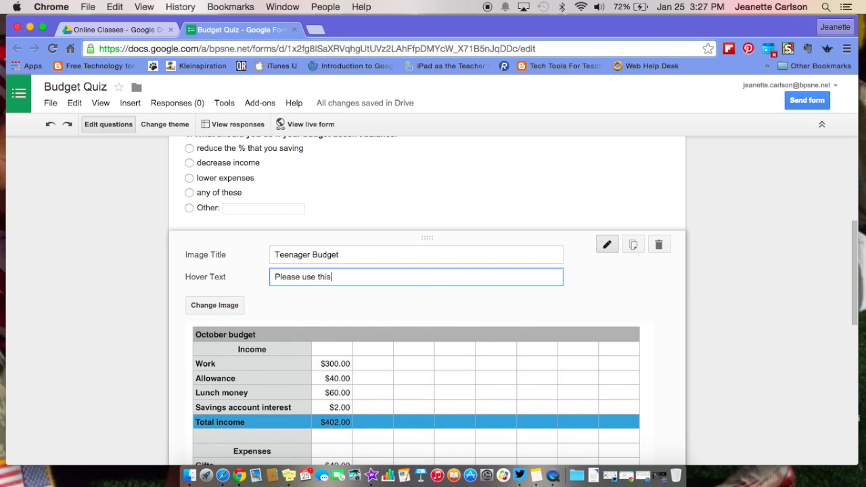
{"action": "type", "text": "image"}
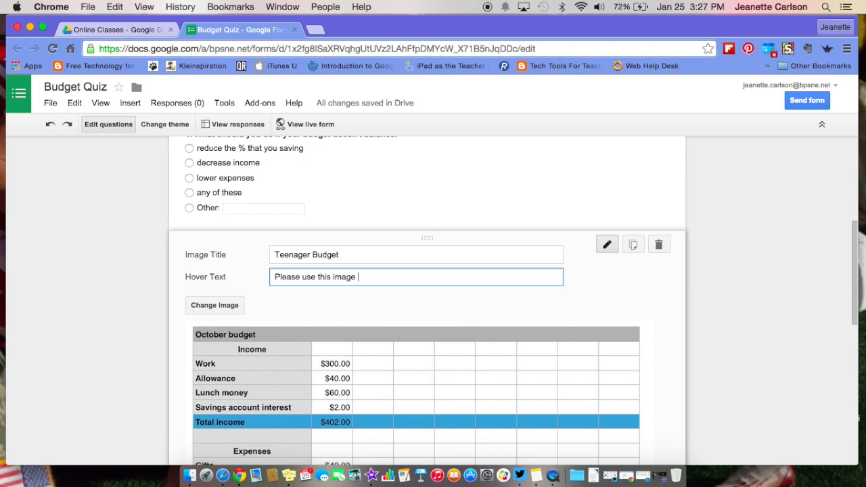
{"action": "type", "text": "to answer"}
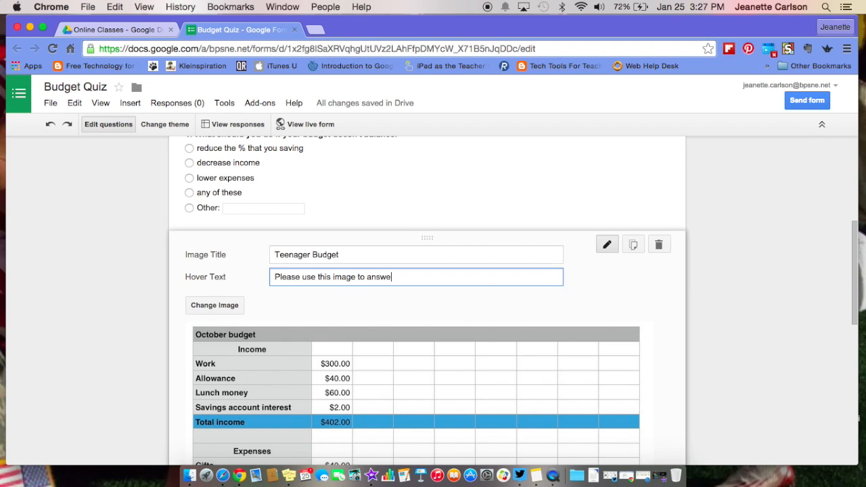
{"action": "type", "text": "r the questions"}
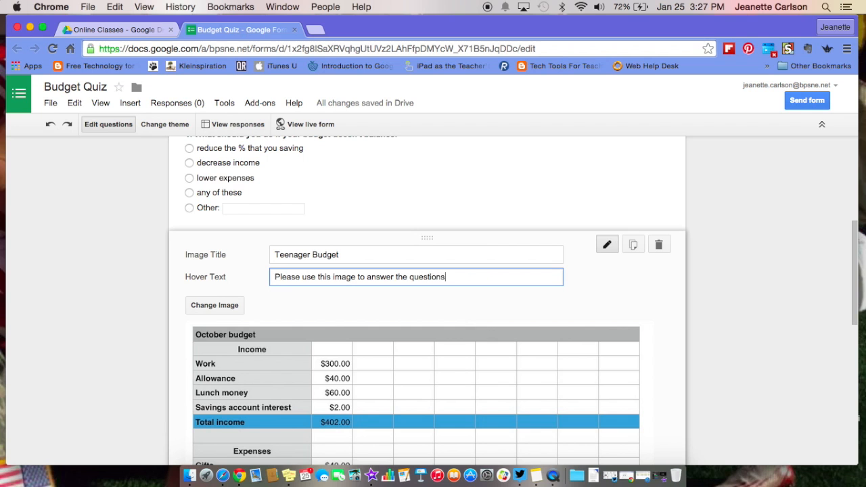
{"action": "type", "text": "below."}
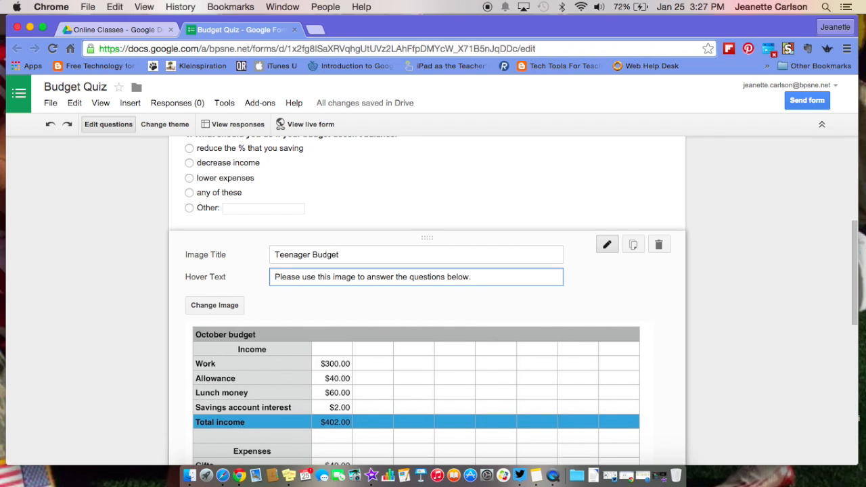
{"action": "scroll", "scroll_direction": "down", "scroll_amount": 3}
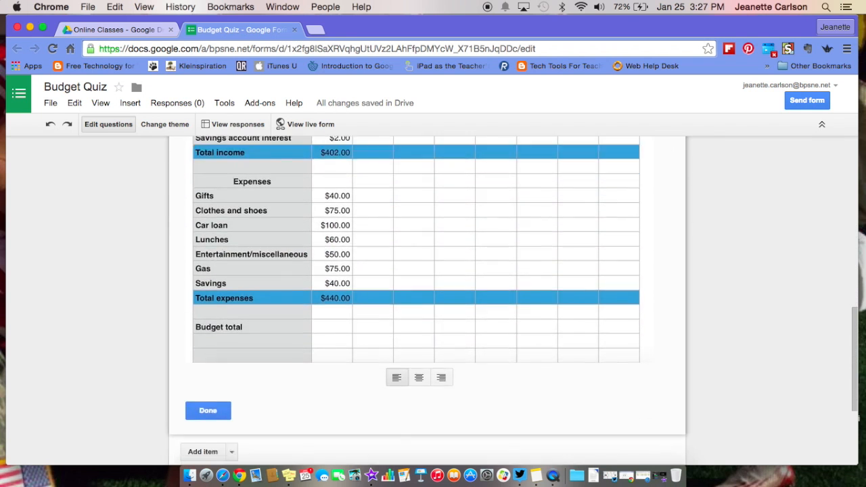
Center-align the Teenager Budget image and open the list of new item types.
{"action": "scroll", "scroll_direction": "down", "scroll_amount": 3}
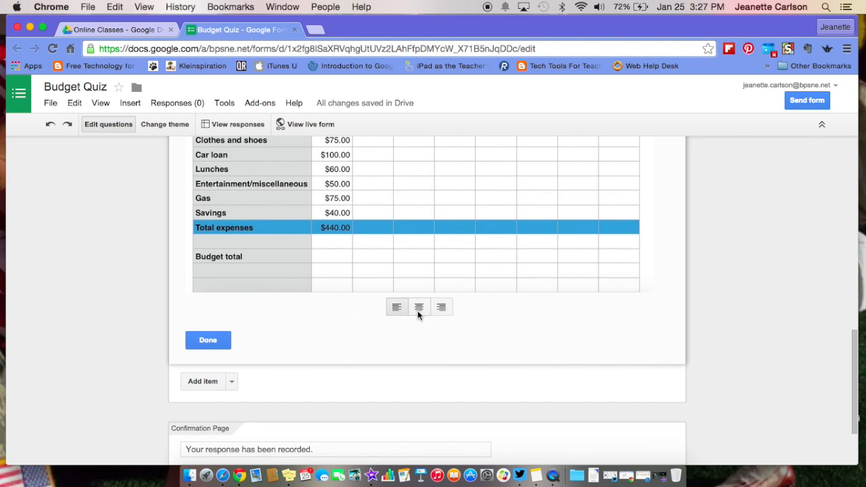
{"action": "mouse_move", "coordinate": [419, 306]}
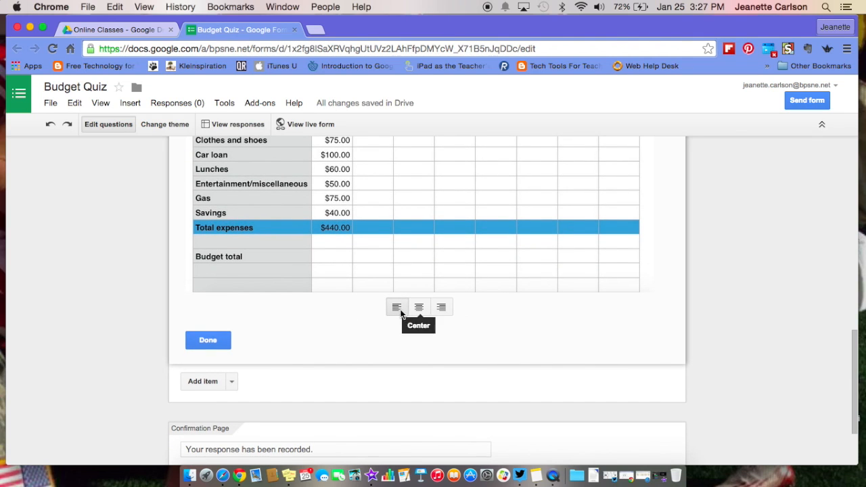
{"action": "left_click", "coordinate": [419, 307]}
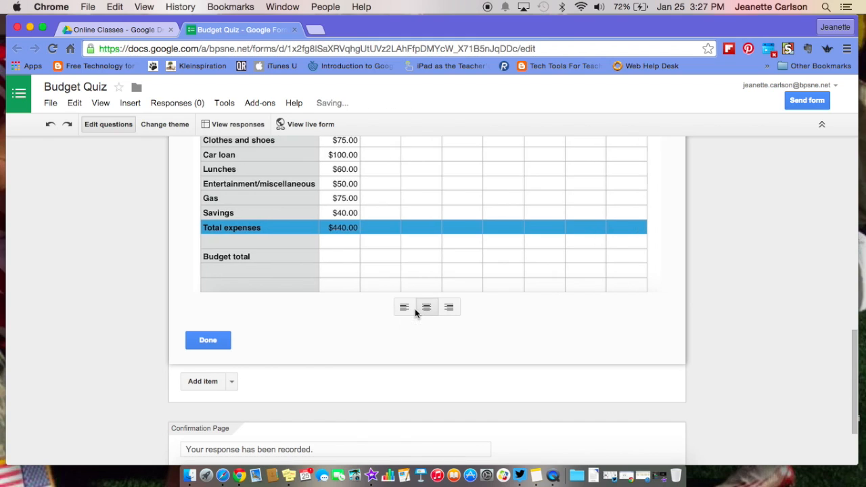
{"action": "mouse_move", "coordinate": [232, 382]}
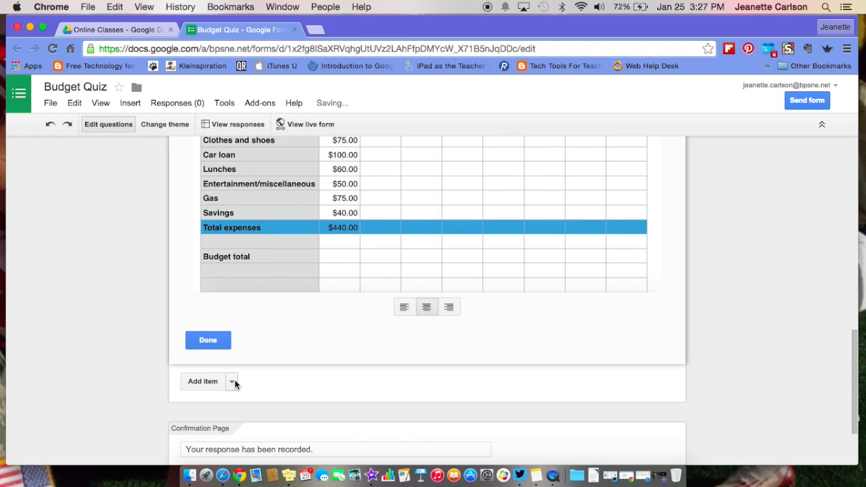
{"action": "left_click", "coordinate": [232, 381]}
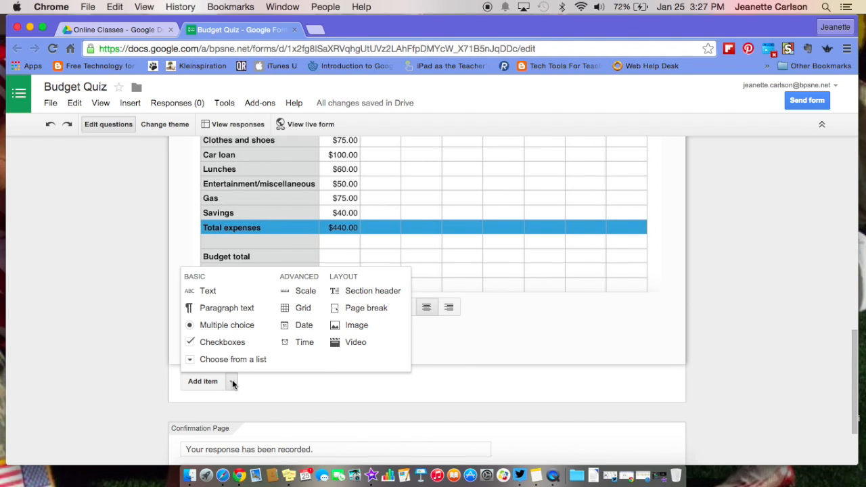
{"action": "mouse_move", "coordinate": [226, 325]}
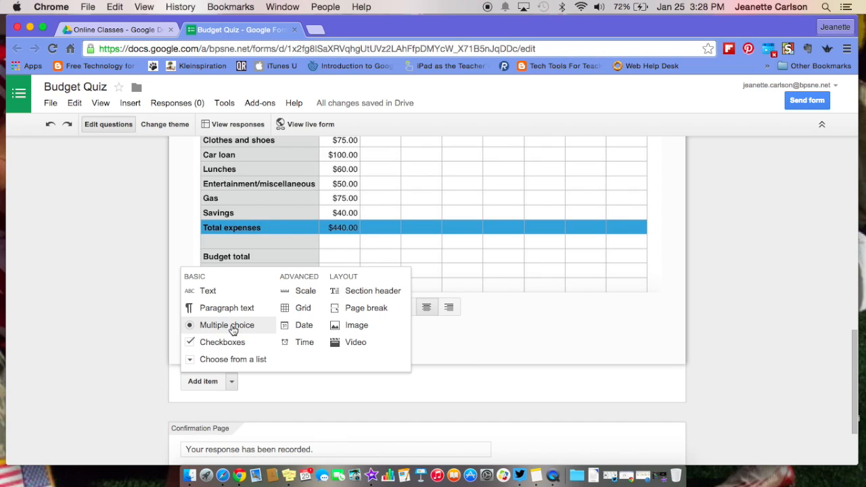
Add required multiple-choice question '2. Does the budget above balance?' with Yes and No options.
{"action": "left_click", "coordinate": [226, 324]}
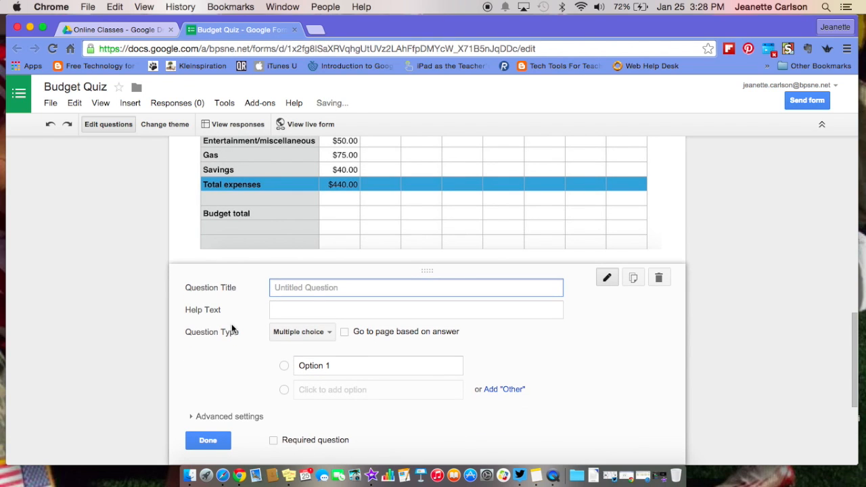
{"action": "type", "text": "2."}
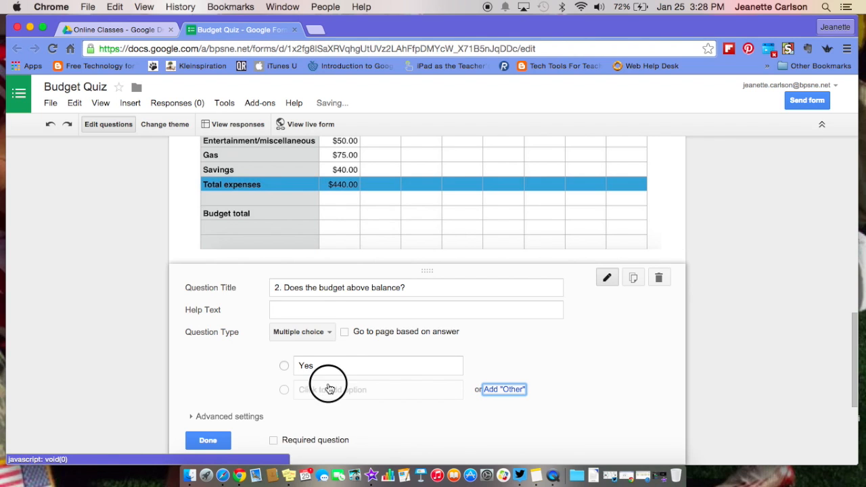
{"action": "type", "text": "No"}
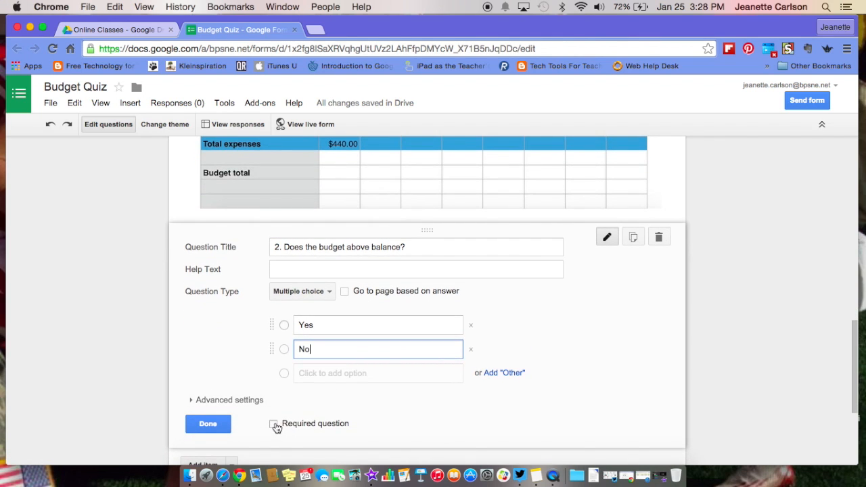
{"action": "left_click", "coordinate": [207, 424]}
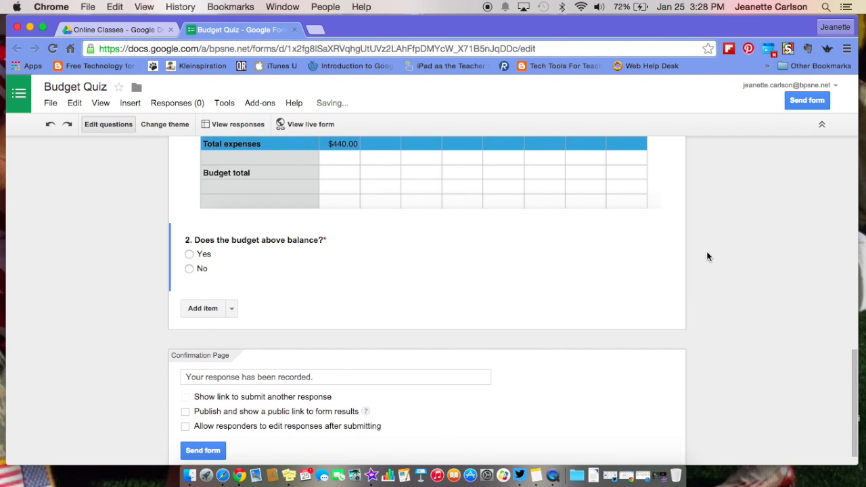
{"action": "scroll", "scroll_direction": "up", "scroll_amount": 3}
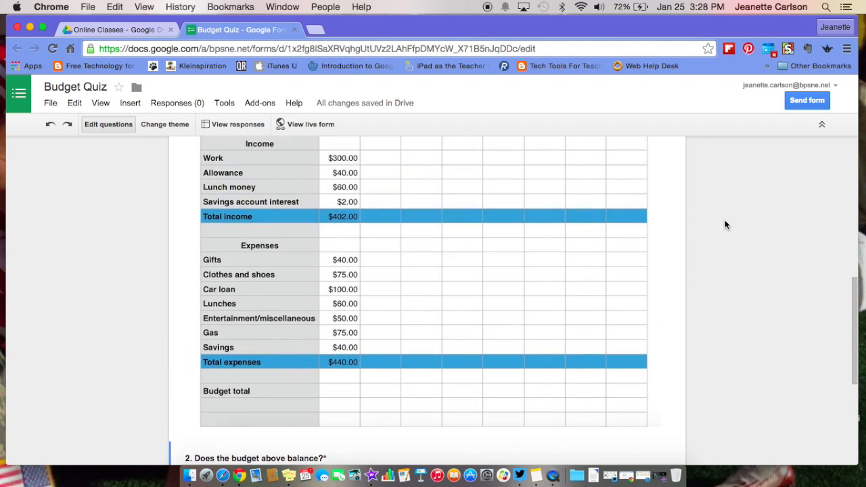
{"action": "scroll", "scroll_direction": "down", "scroll_amount": 3}
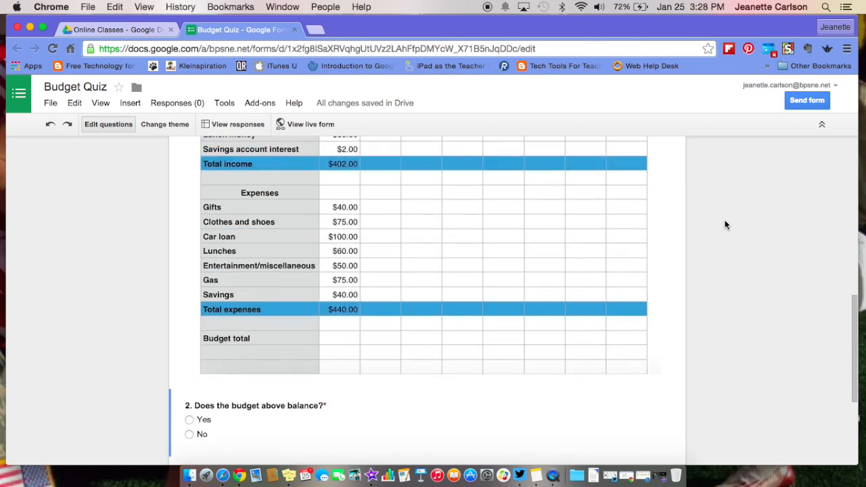
{"action": "scroll", "scroll_direction": "down", "scroll_amount": 3}
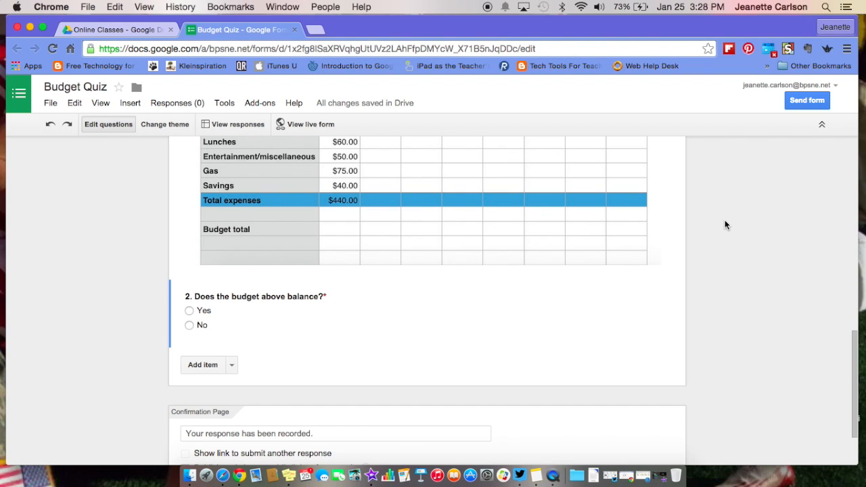
{"action": "scroll", "scroll_direction": "down", "scroll_amount": 3}
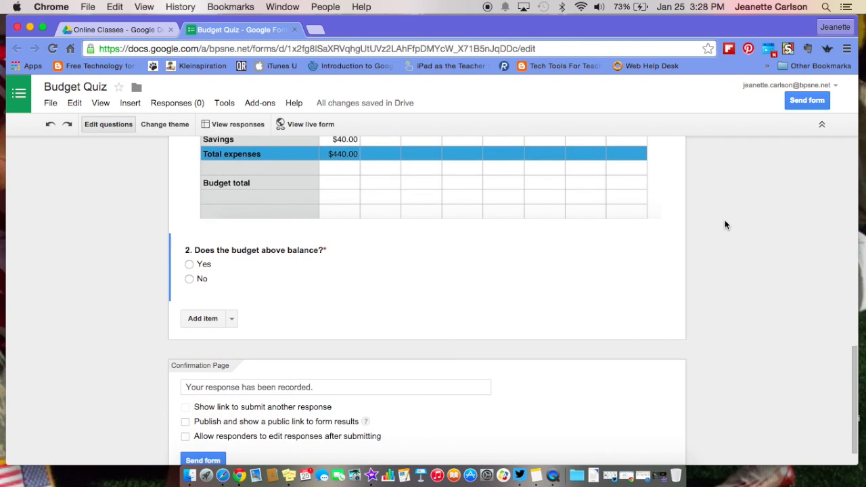
{"action": "scroll", "scroll_direction": "up", "scroll_amount": 3}
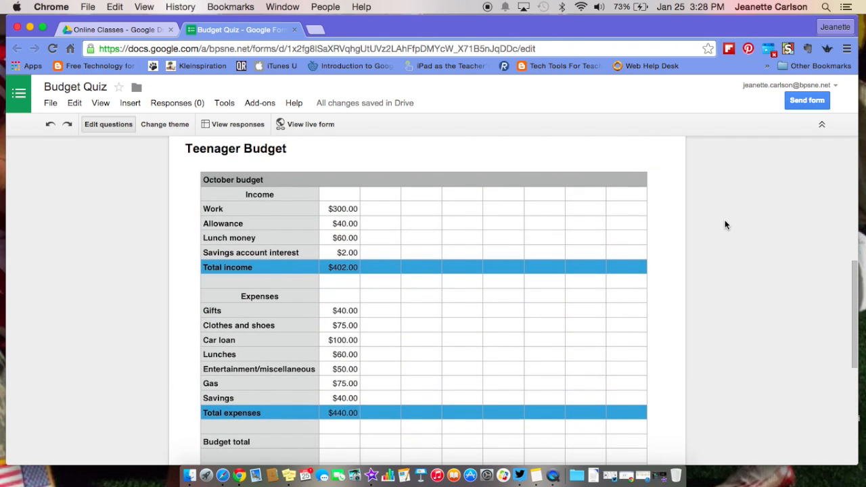
{"action": "scroll", "scroll_direction": "down", "scroll_amount": 3}
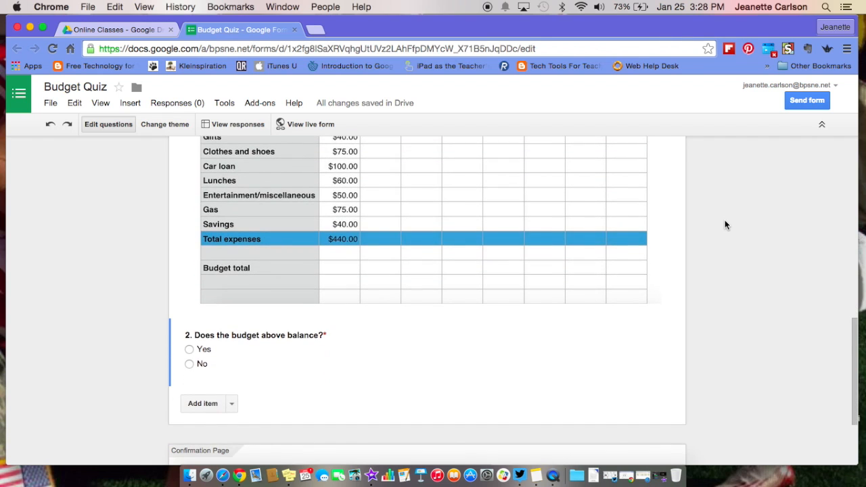
{"action": "scroll", "scroll_direction": "down", "scroll_amount": 3}
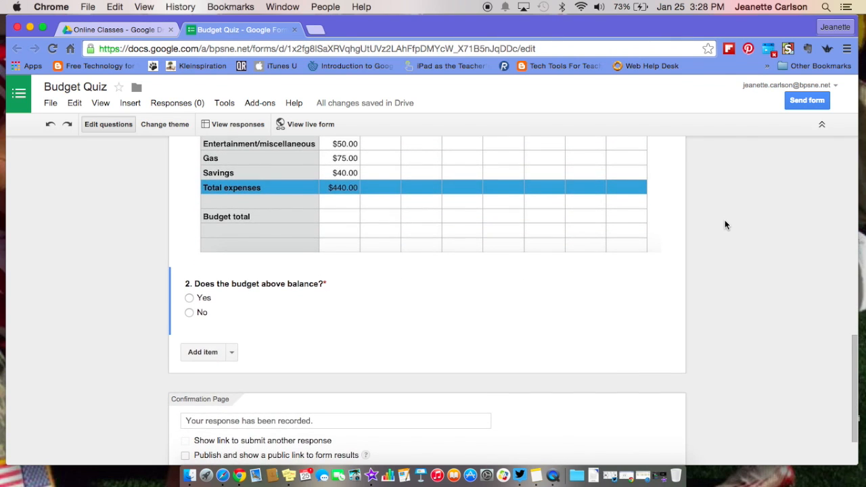
{"action": "scroll", "scroll_direction": "down", "scroll_amount": 3}
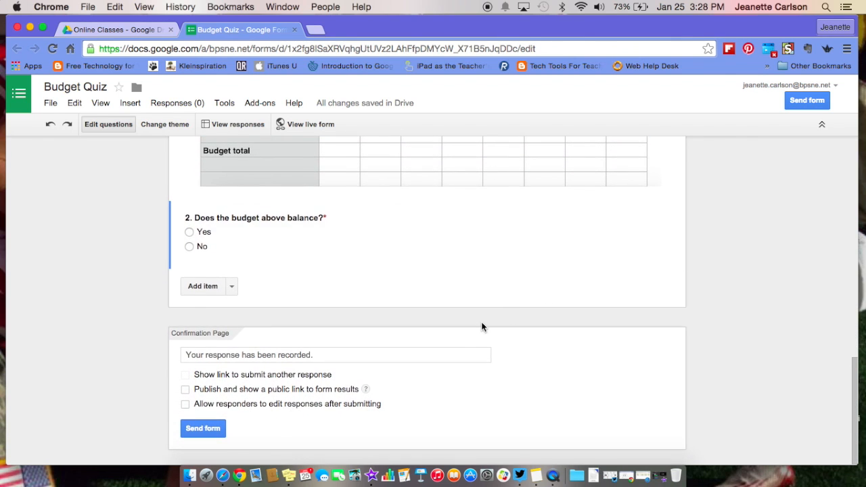
{"action": "mouse_move", "coordinate": [416, 344]}
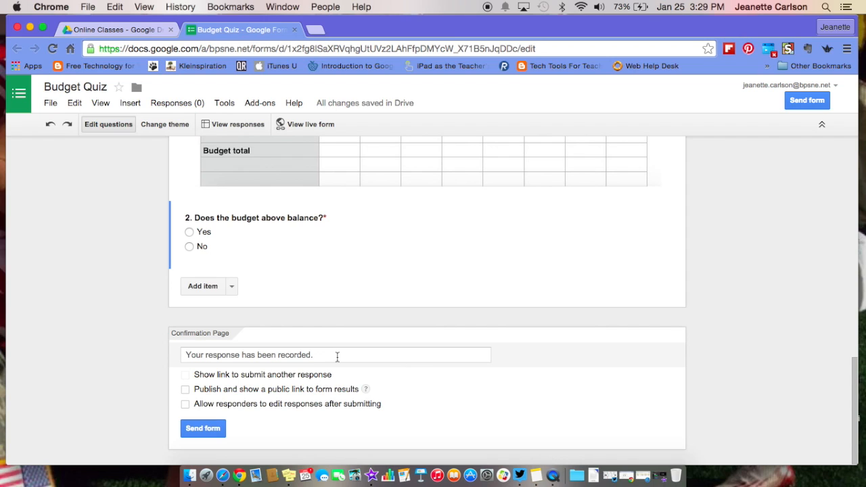
{"action": "left_click", "coordinate": [335, 355]}
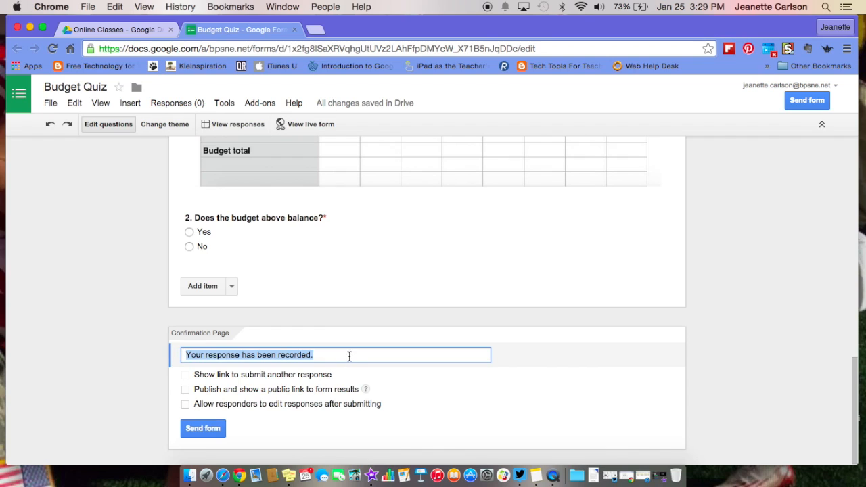
{"action": "left_click", "coordinate": [336, 354]}
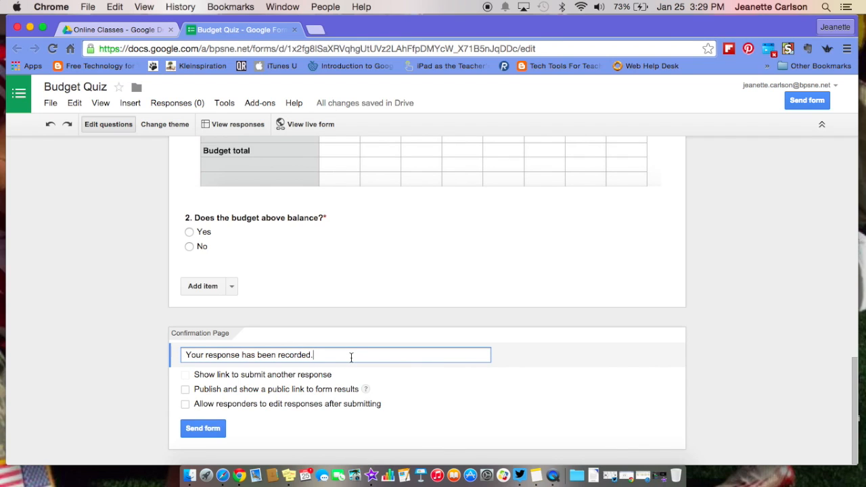
{"action": "mouse_move", "coordinate": [175, 405]}
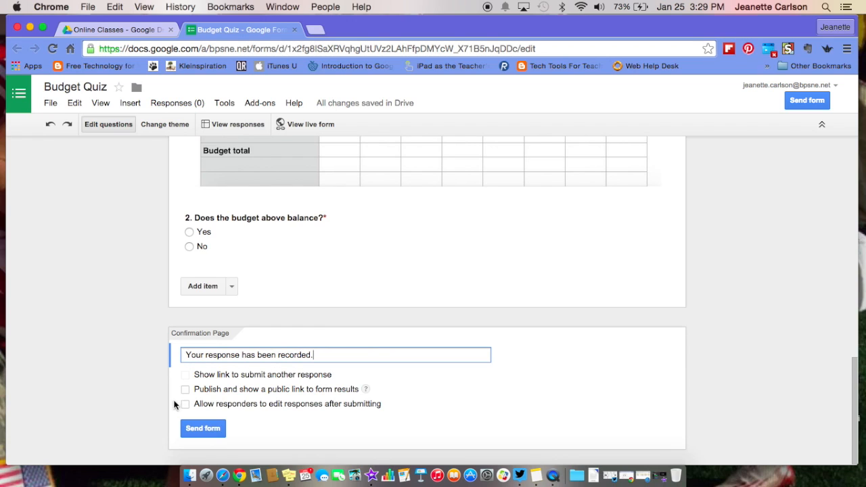
{"action": "mouse_move", "coordinate": [248, 379]}
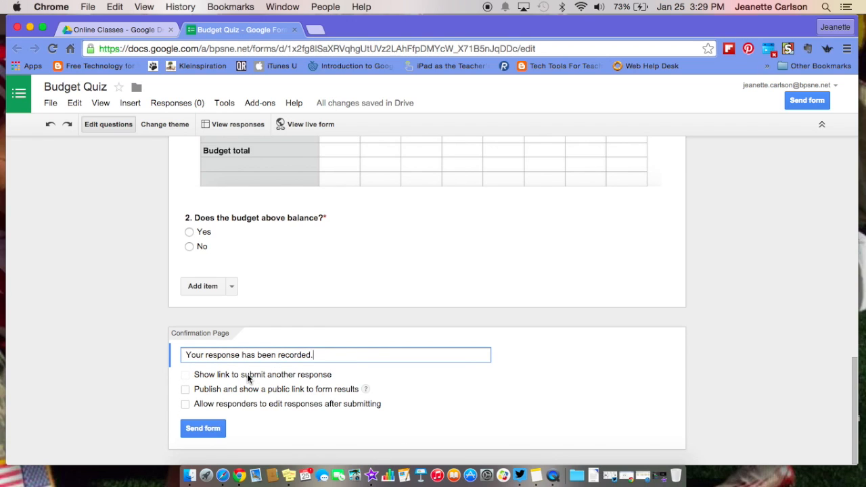
{"action": "mouse_move", "coordinate": [314, 398]}
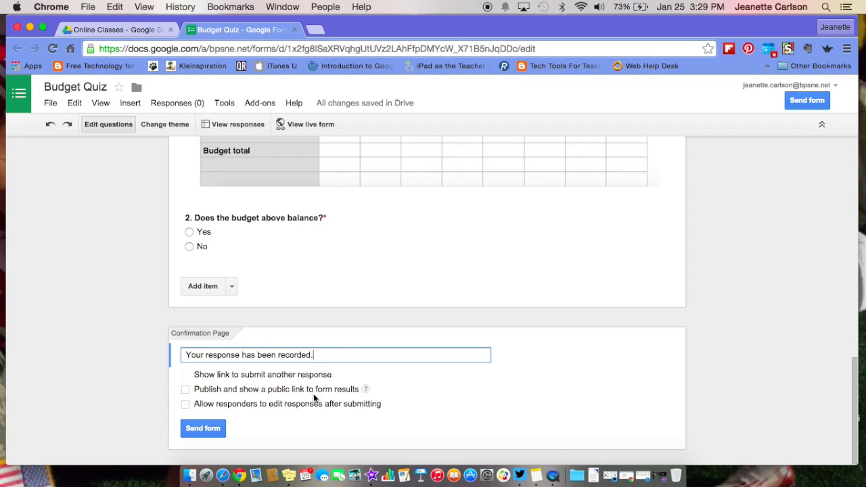
{"action": "mouse_move", "coordinate": [242, 416]}
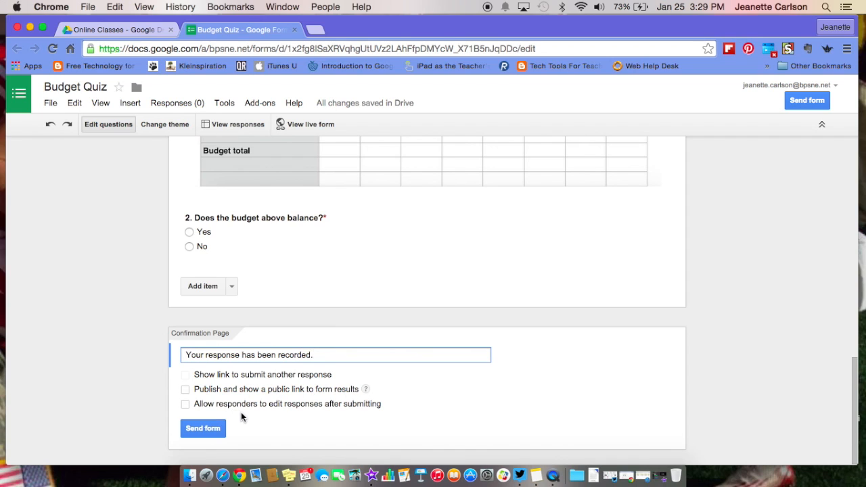
{"action": "mouse_move", "coordinate": [313, 415]}
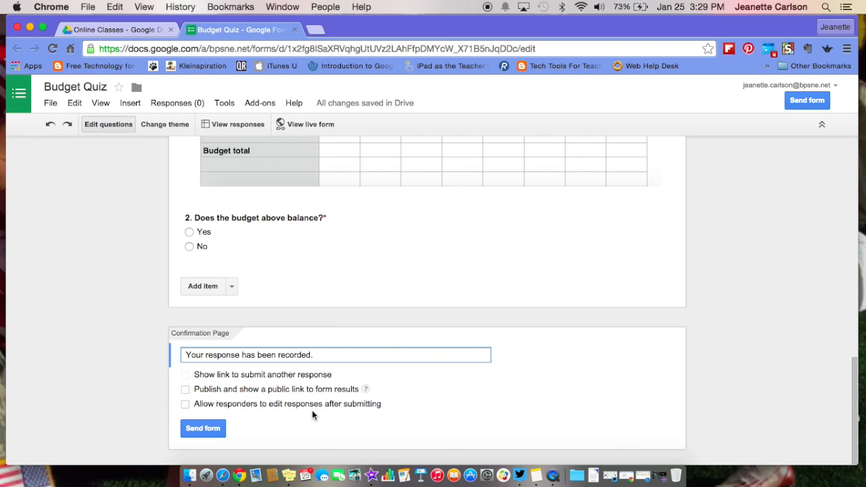
{"action": "mouse_move", "coordinate": [604, 253]}
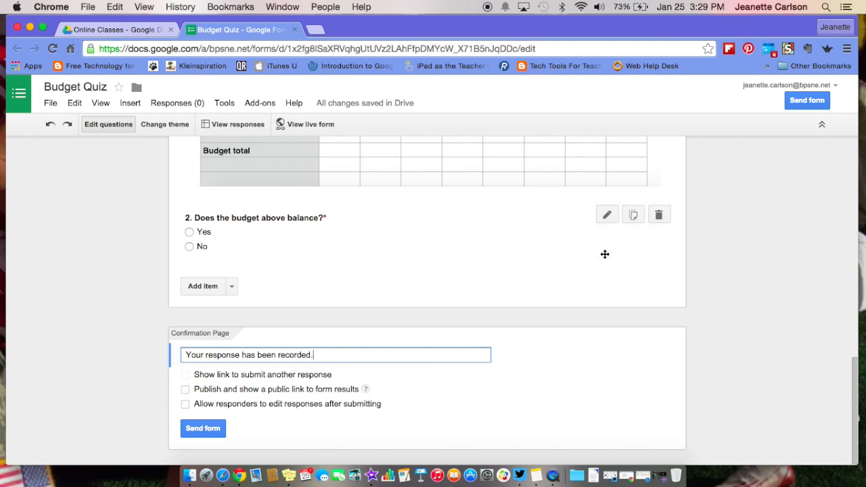
{"action": "mouse_move", "coordinate": [767, 210]}
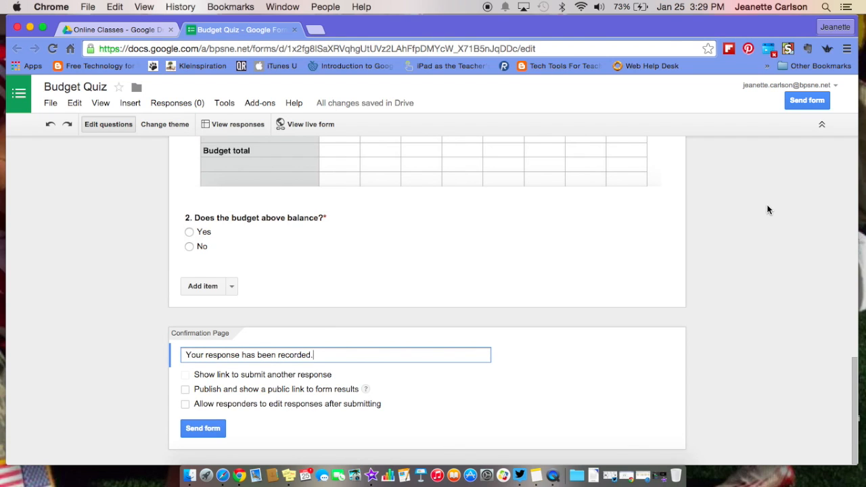
{"action": "scroll", "scroll_direction": "up", "scroll_amount": 3}
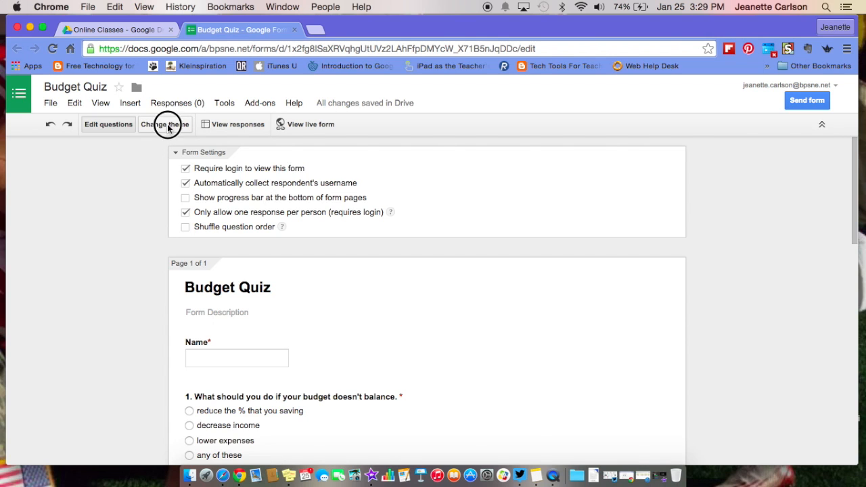
Show the theme choices, then open the live Budget Quiz form in a new tab.
{"action": "left_click", "coordinate": [164, 124]}
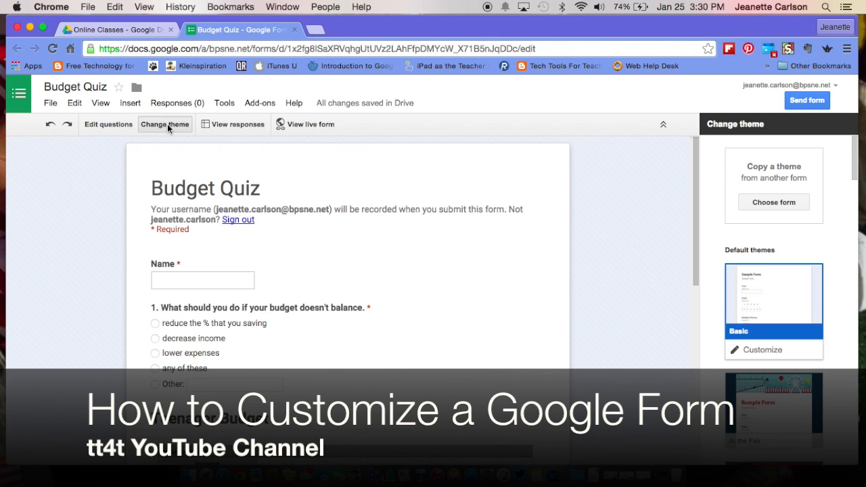
{"action": "mouse_move", "coordinate": [233, 124]}
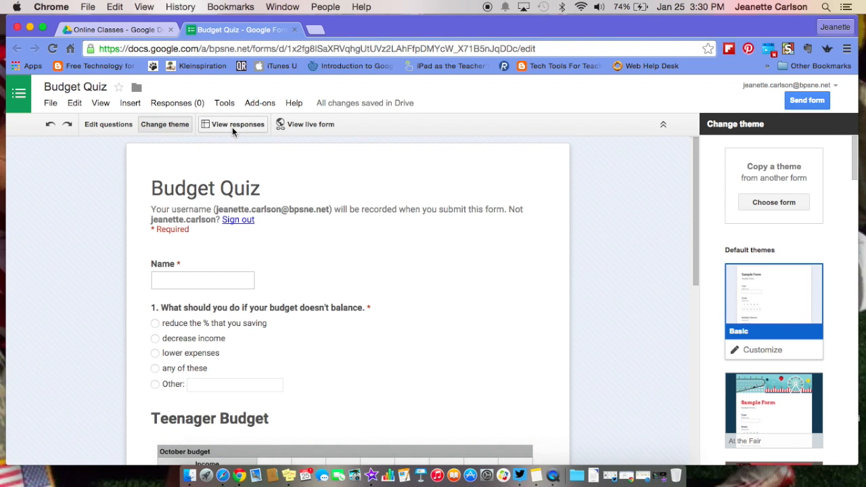
{"action": "mouse_move", "coordinate": [306, 128]}
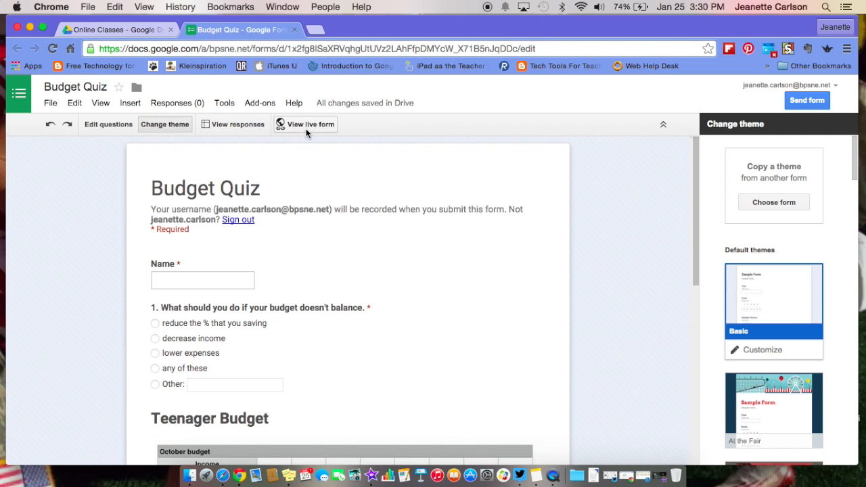
{"action": "left_click", "coordinate": [305, 123]}
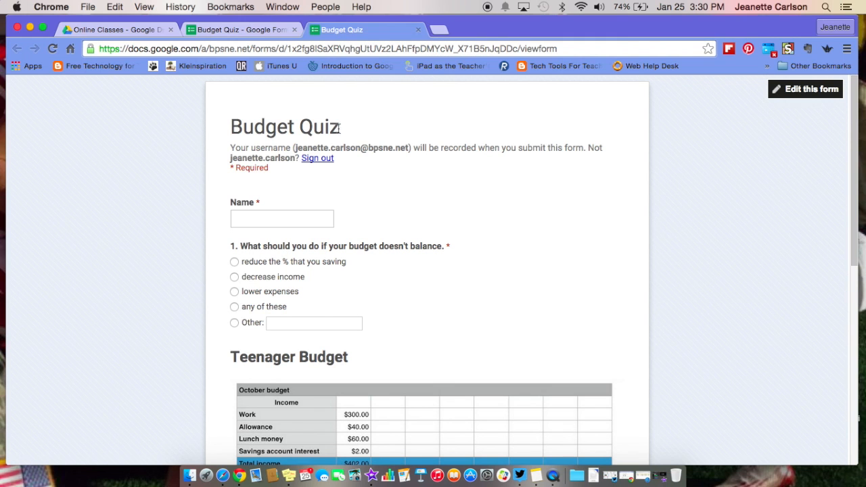
Scroll the live form down to question 2 and Submit, then return to the editor.
{"action": "scroll", "scroll_direction": "down", "scroll_amount": 3}
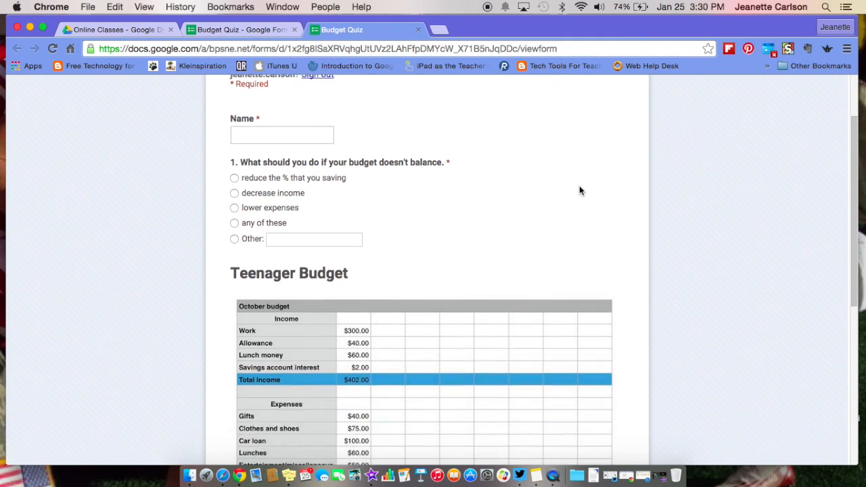
{"action": "scroll", "scroll_direction": "down", "scroll_amount": 3}
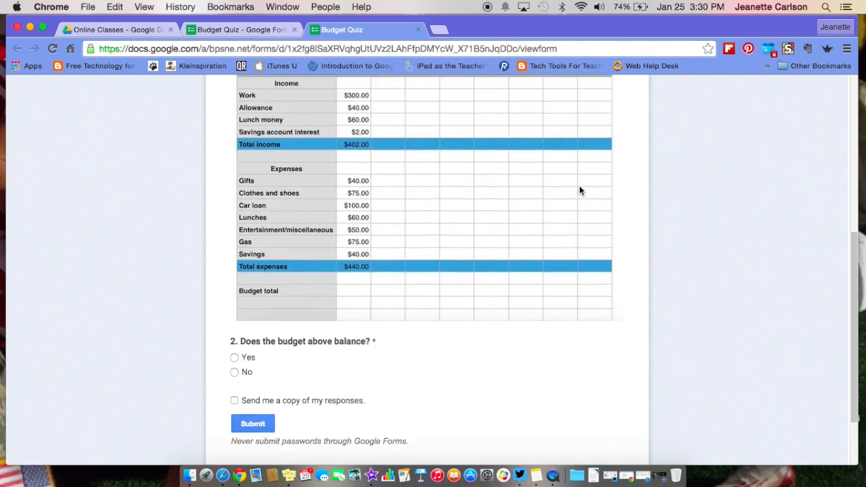
{"action": "scroll", "scroll_direction": "up", "scroll_amount": 3}
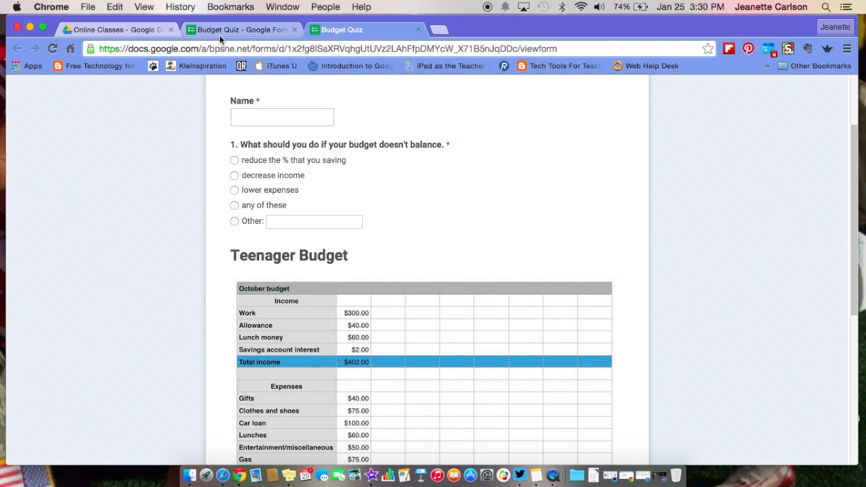
{"action": "left_click", "coordinate": [240, 29]}
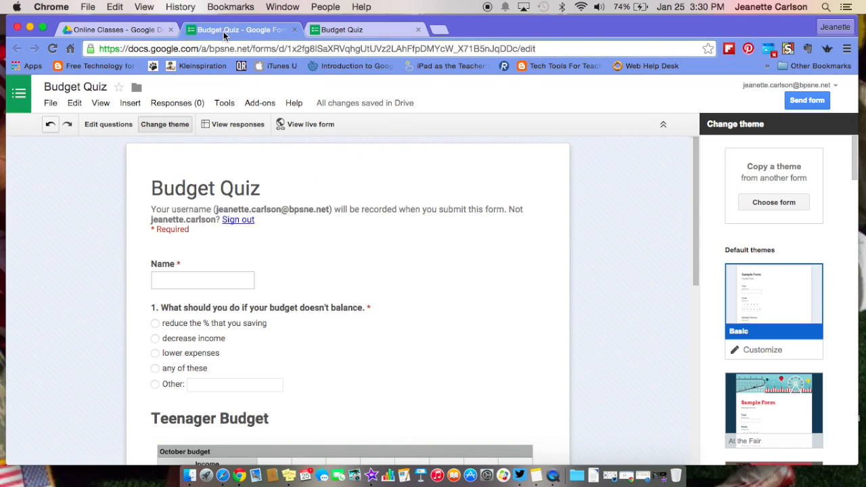
{"action": "mouse_move", "coordinate": [178, 128]}
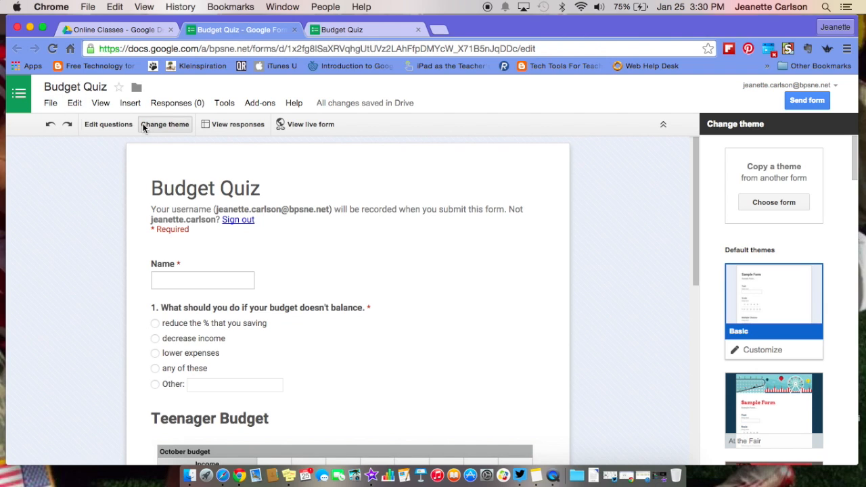
{"action": "mouse_move", "coordinate": [51, 102]}
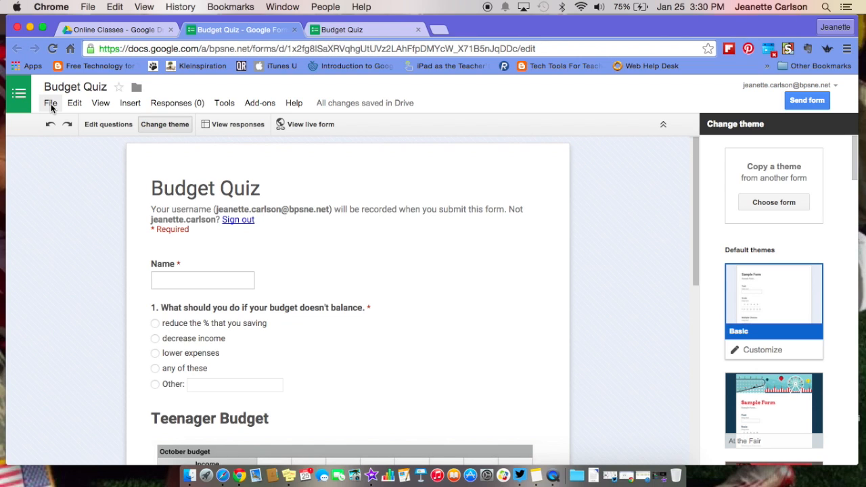
Open the File menu to reach the Budget Quiz sharing settings.
{"action": "left_click", "coordinate": [50, 103]}
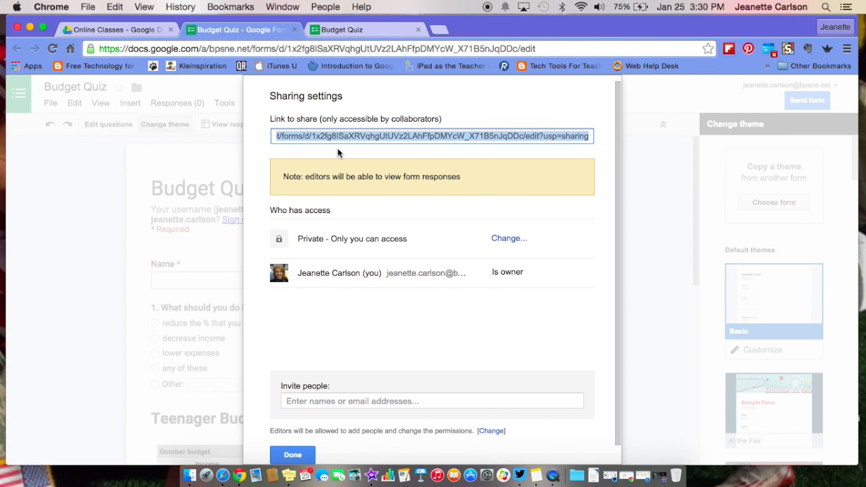
{"action": "mouse_move", "coordinate": [406, 123]}
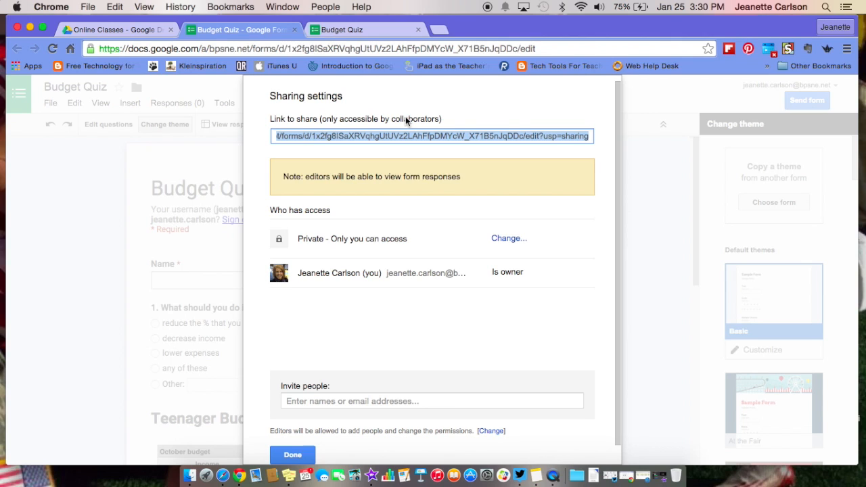
{"action": "mouse_move", "coordinate": [427, 264]}
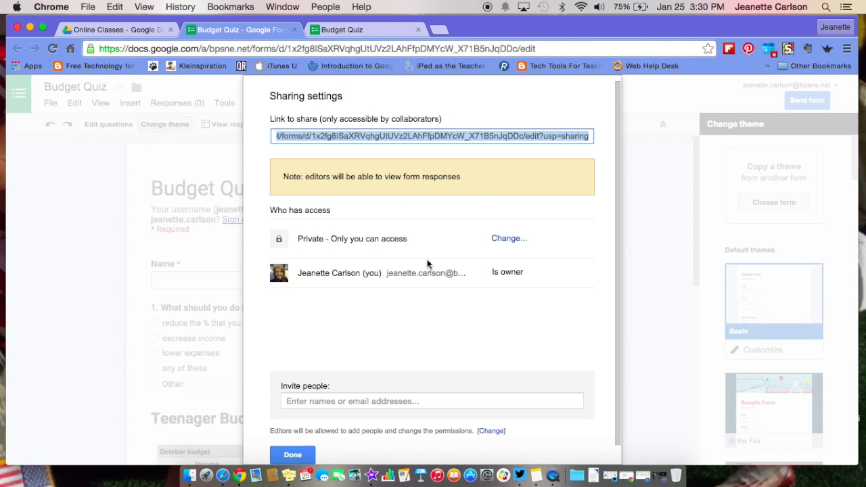
{"action": "left_click", "coordinate": [379, 400]}
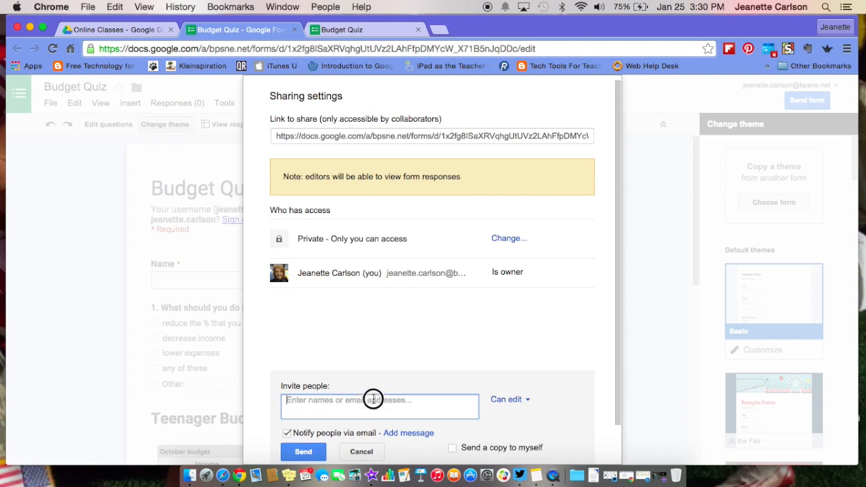
{"action": "left_click", "coordinate": [378, 406]}
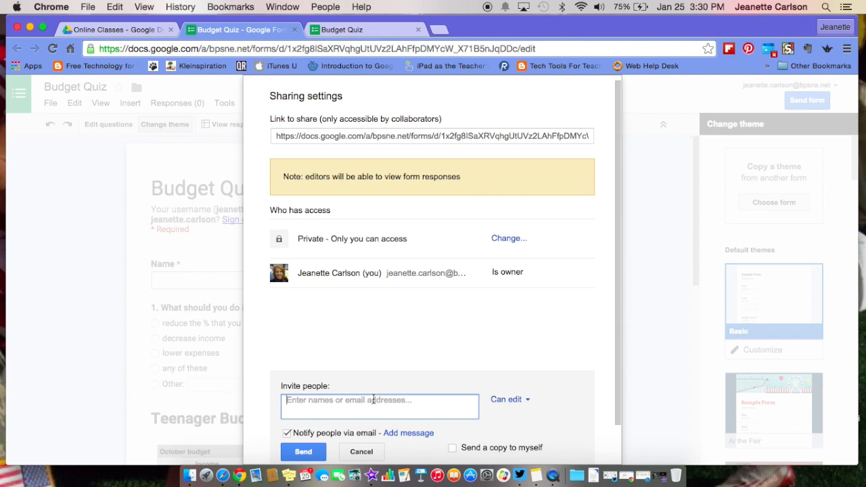
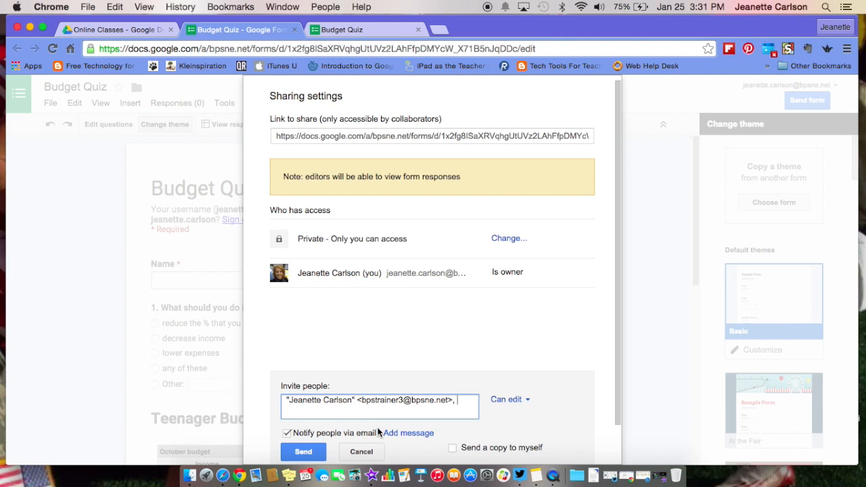
{"action": "mouse_move", "coordinate": [562, 403]}
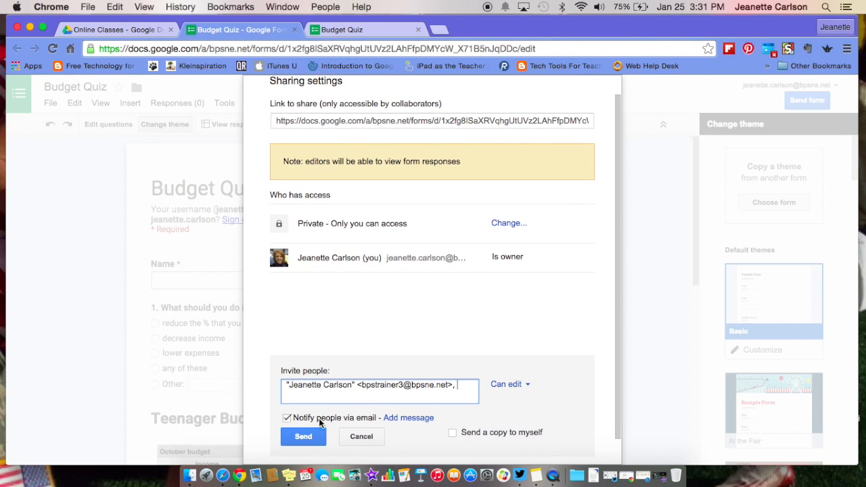
{"action": "left_click", "coordinate": [303, 436]}
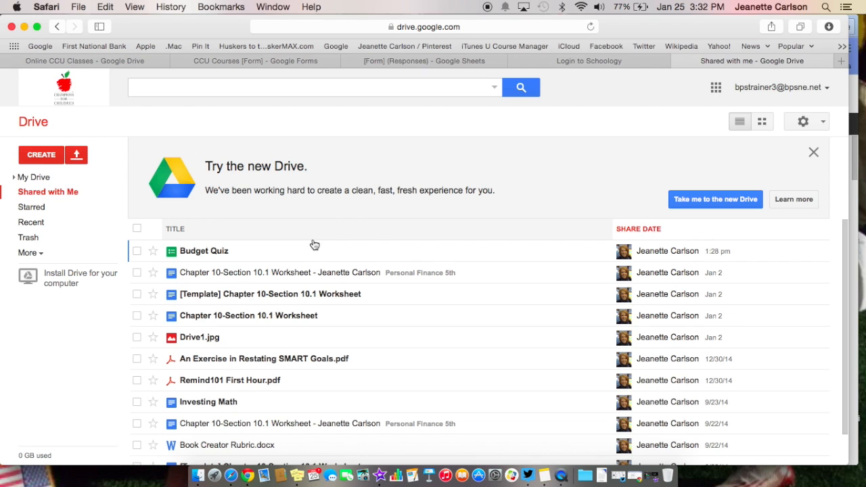
Open Budget Quiz from the collaborator's Shared with me list in Drive.
{"action": "left_click", "coordinate": [204, 251]}
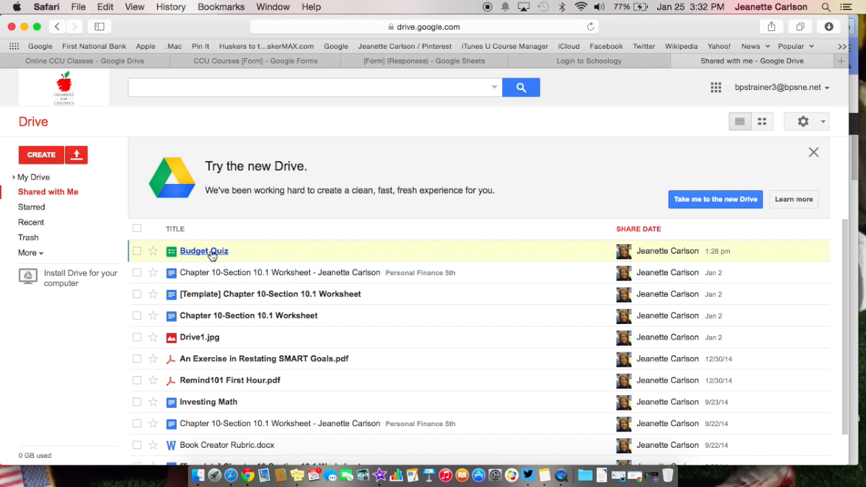
{"action": "left_click", "coordinate": [204, 251]}
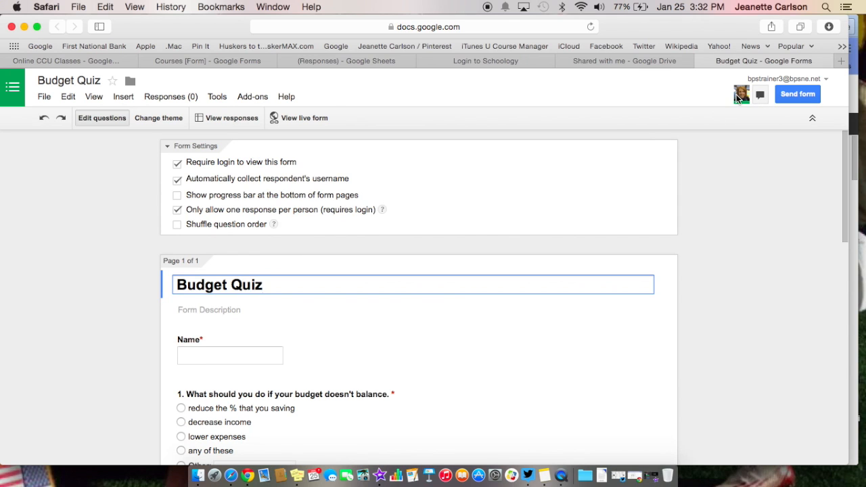
Retitle the Name question to 'First and last name' and finish editing.
{"action": "left_click", "coordinate": [741, 94]}
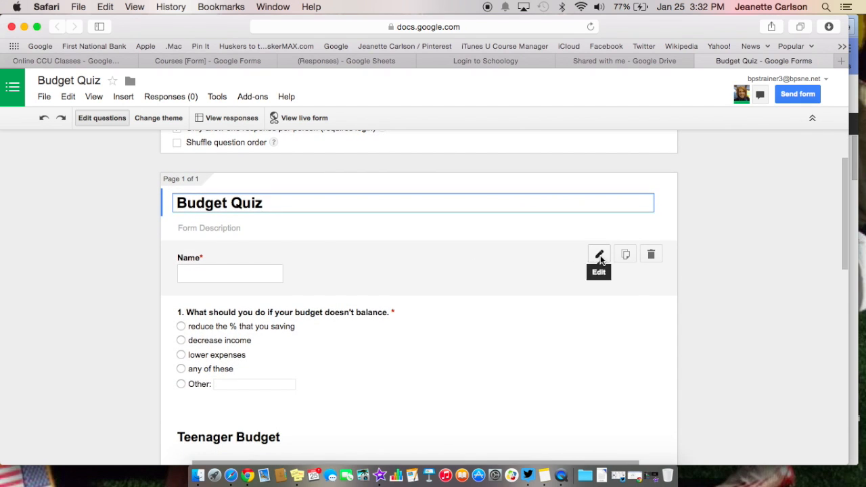
{"action": "left_click", "coordinate": [597, 254]}
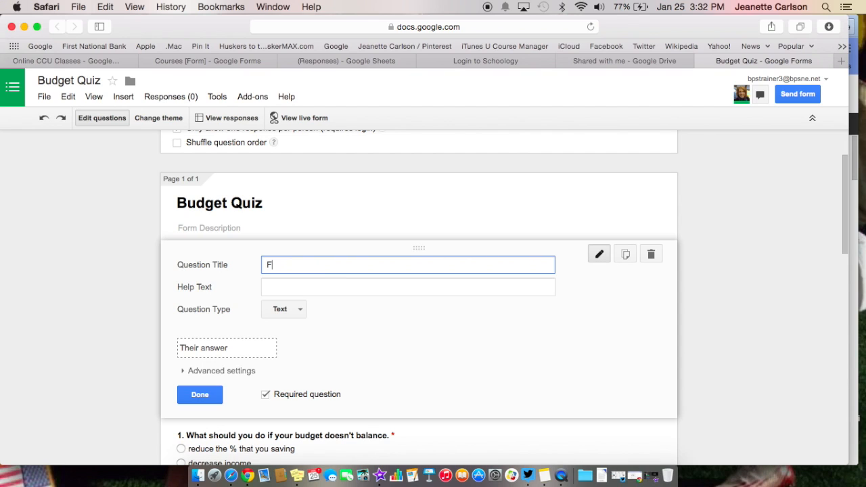
{"action": "type", "text": "irst and l"}
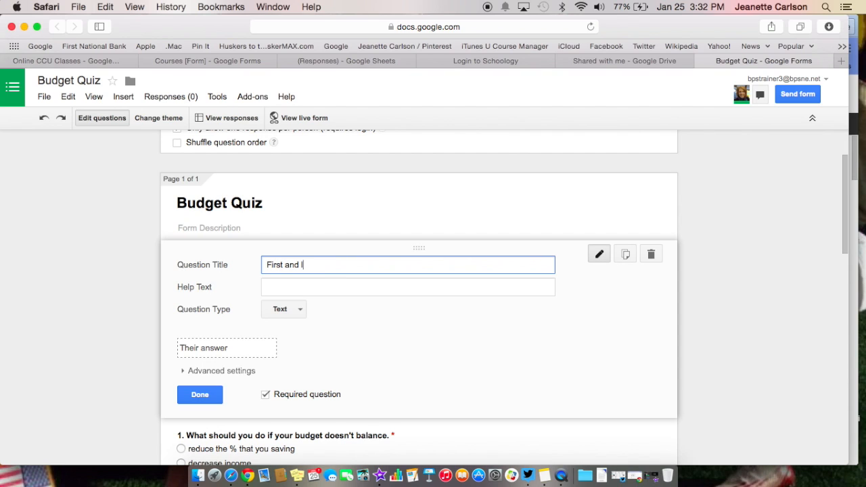
{"action": "type", "text": "ast name"}
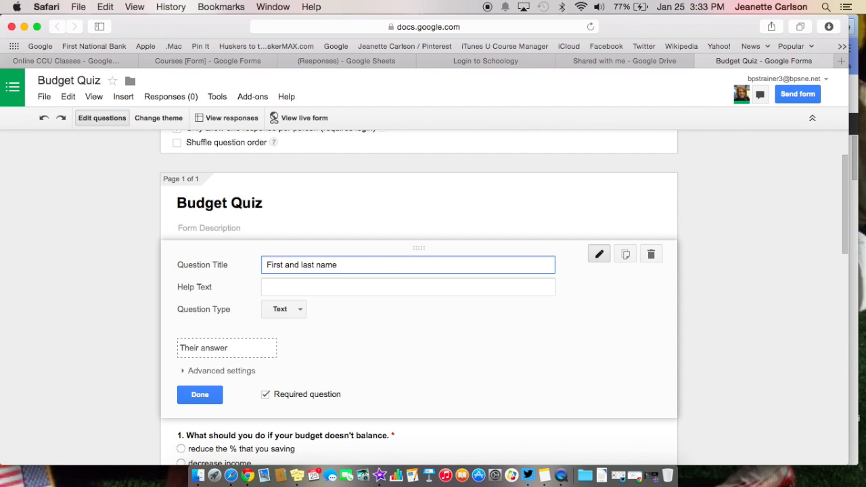
{"action": "left_click", "coordinate": [199, 395]}
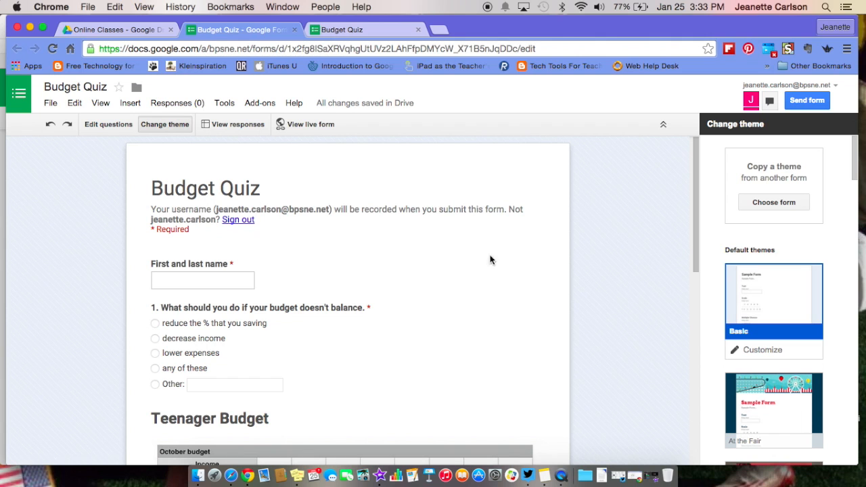
{"action": "mouse_move", "coordinate": [178, 270]}
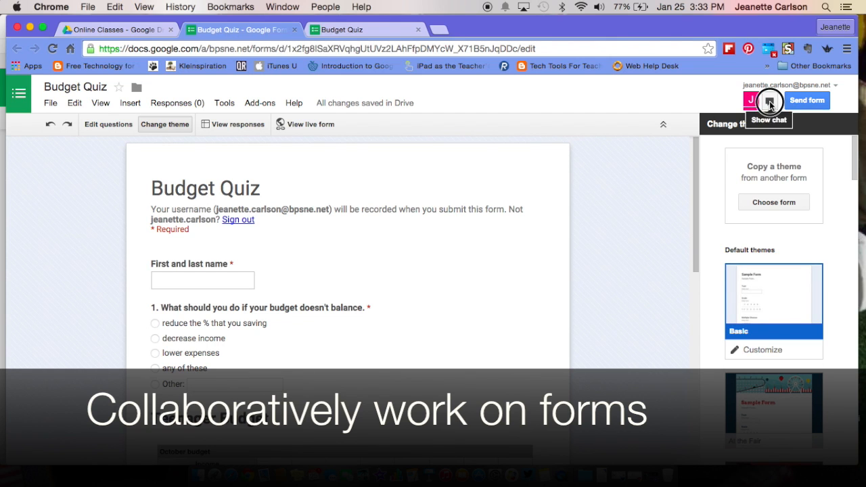
Send 'Does number look correct?' in the group chat, then close the chat window.
{"action": "left_click", "coordinate": [768, 100]}
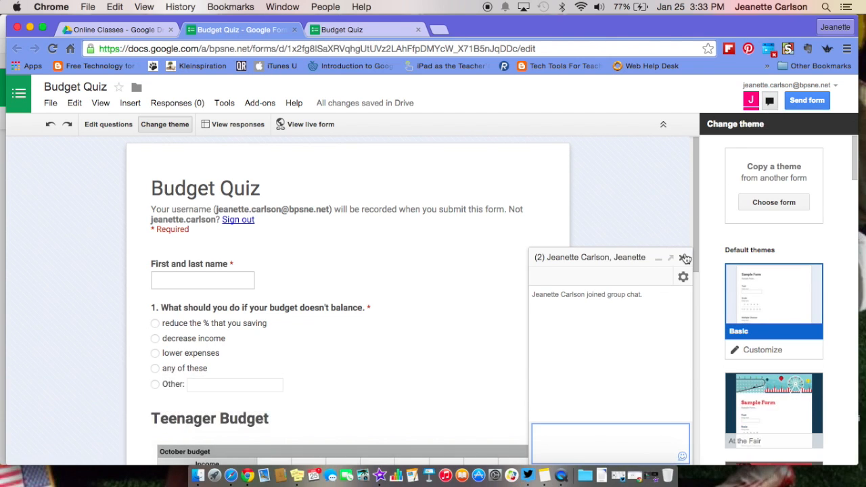
{"action": "left_click", "coordinate": [684, 257]}
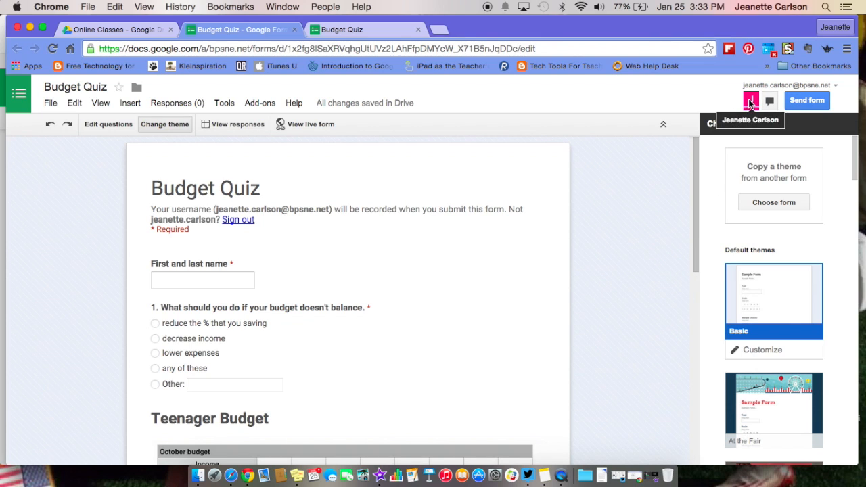
{"action": "left_click", "coordinate": [769, 100]}
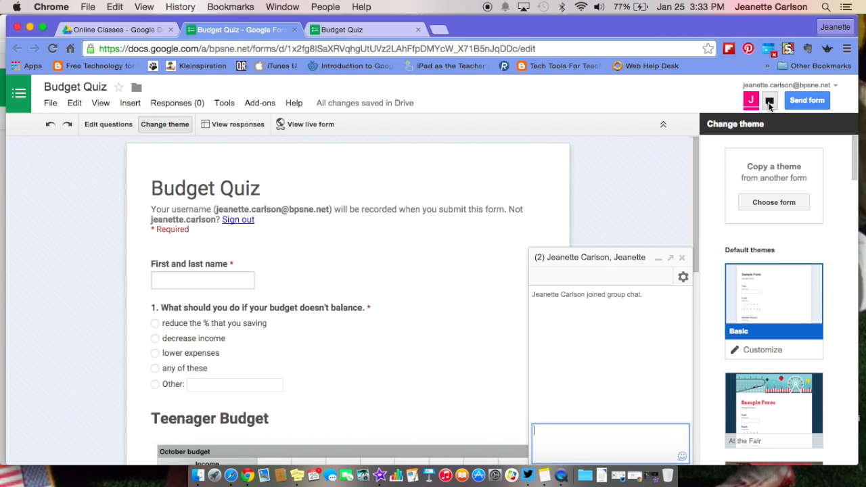
{"action": "type", "text": "Does"}
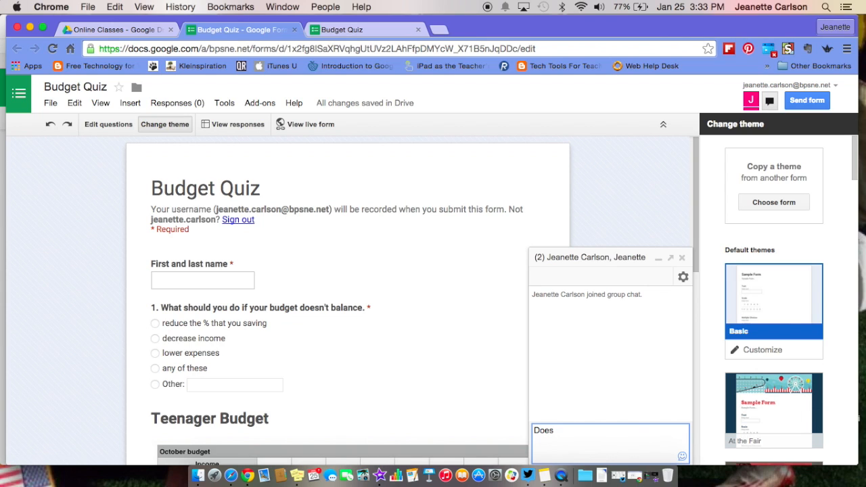
{"action": "type", "text": "number loo"}
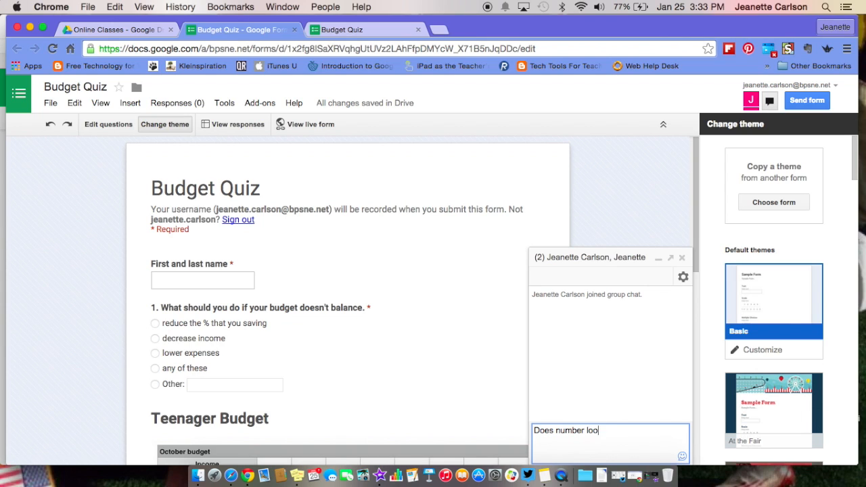
{"action": "type", "text": "k correct?"}
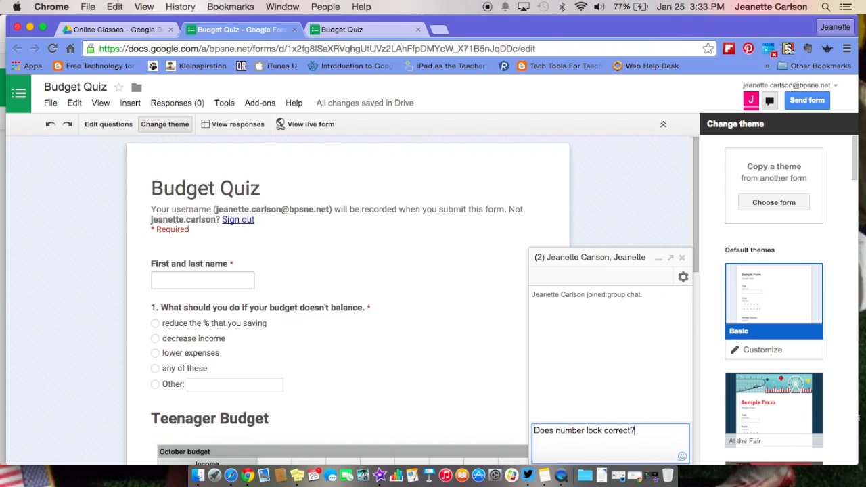
{"action": "key", "text": "Return"}
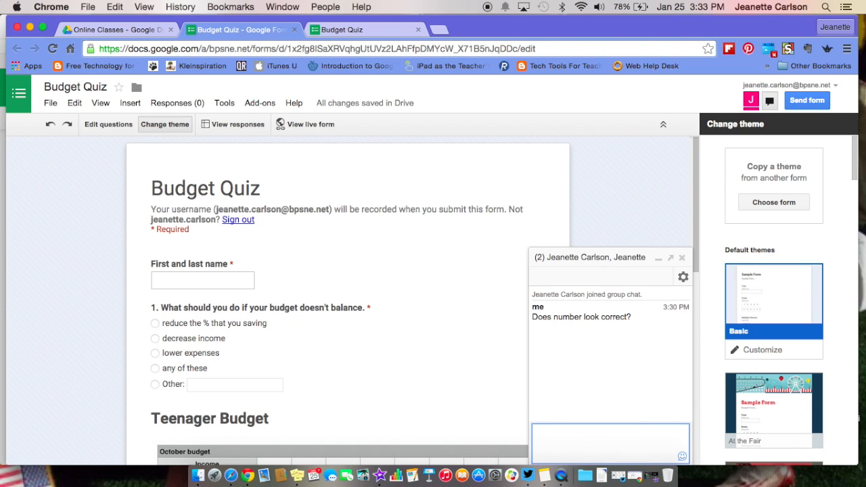
{"action": "mouse_move", "coordinate": [699, 241]}
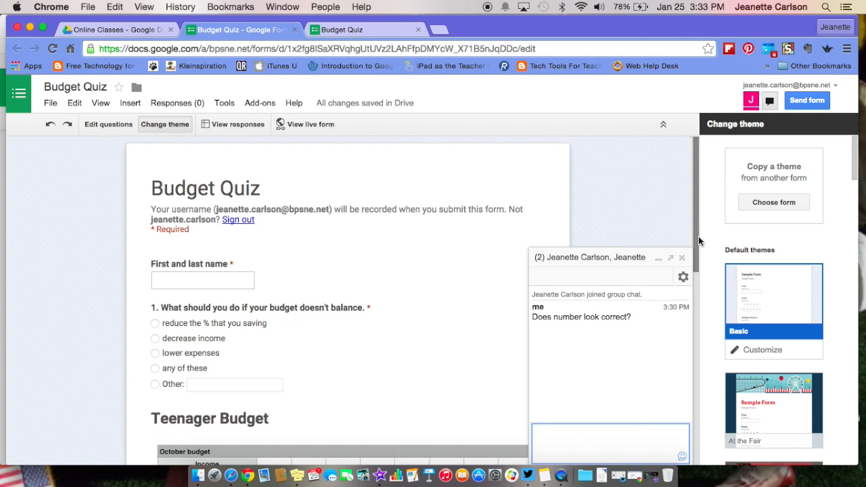
{"action": "left_click", "coordinate": [682, 257]}
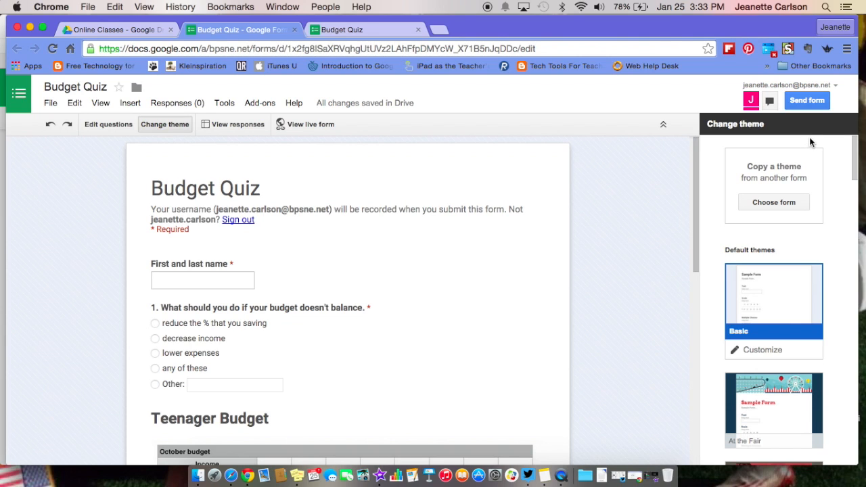
{"action": "mouse_move", "coordinate": [672, 99]}
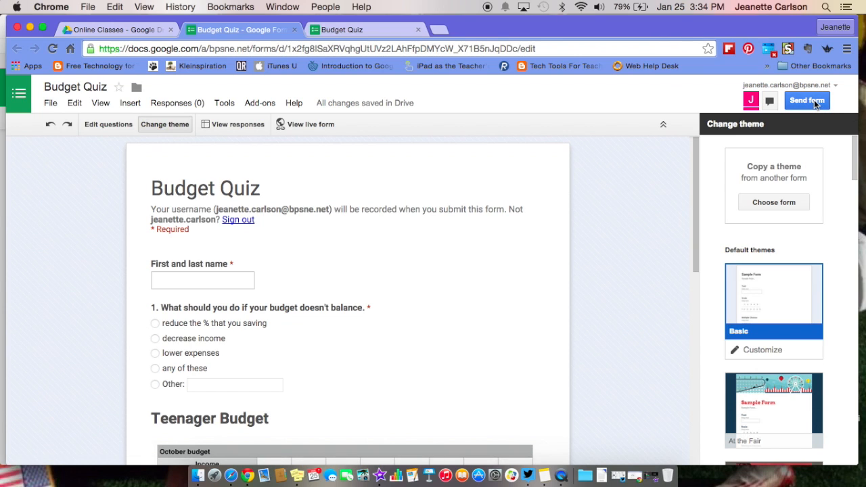
Open Send form and switch the Budget Quiz share link to a short URL.
{"action": "left_click", "coordinate": [806, 100]}
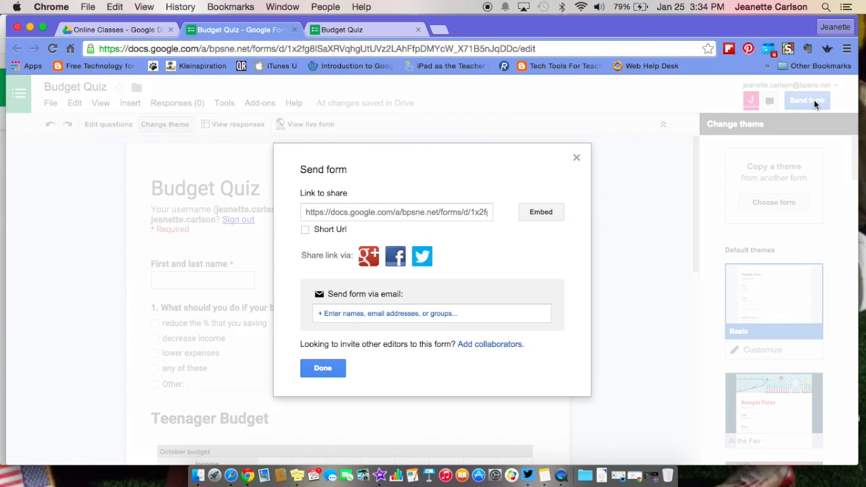
{"action": "mouse_move", "coordinate": [407, 209]}
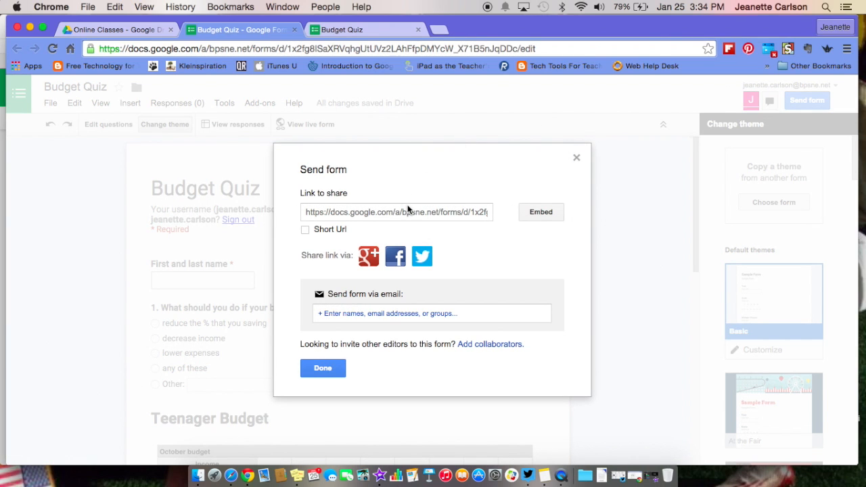
{"action": "mouse_move", "coordinate": [423, 215]}
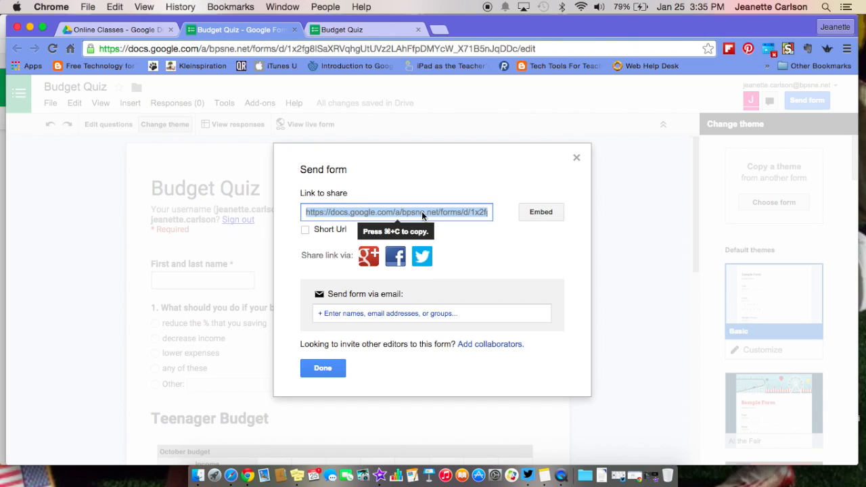
{"action": "mouse_move", "coordinate": [541, 212]}
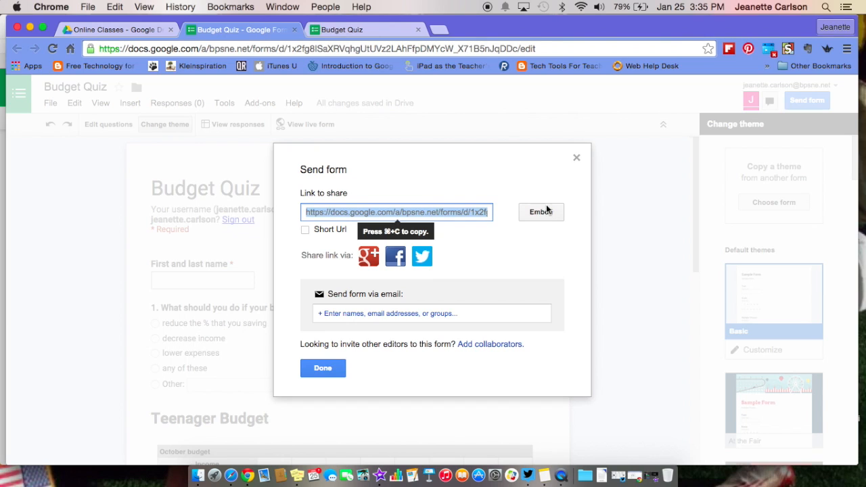
{"action": "mouse_move", "coordinate": [554, 201]}
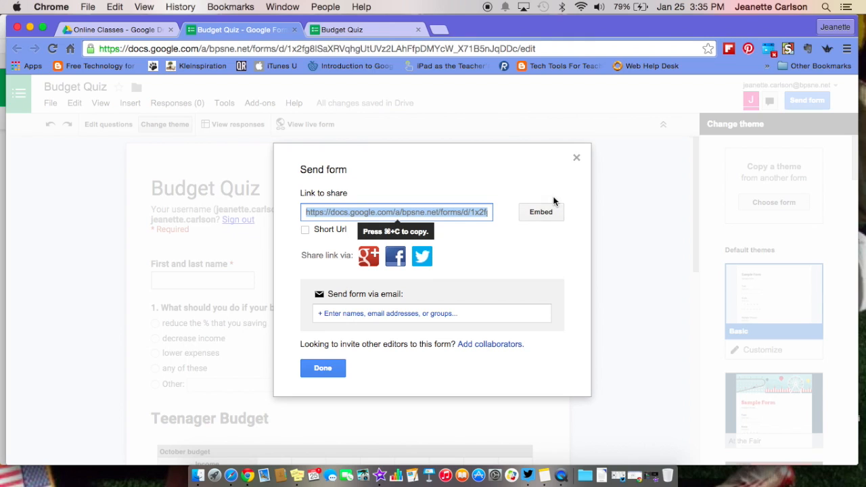
{"action": "mouse_move", "coordinate": [535, 220]}
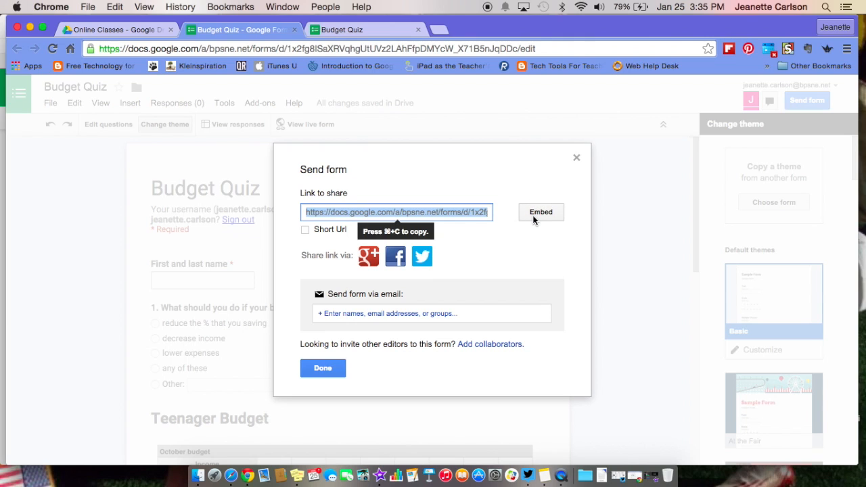
{"action": "mouse_move", "coordinate": [305, 230]}
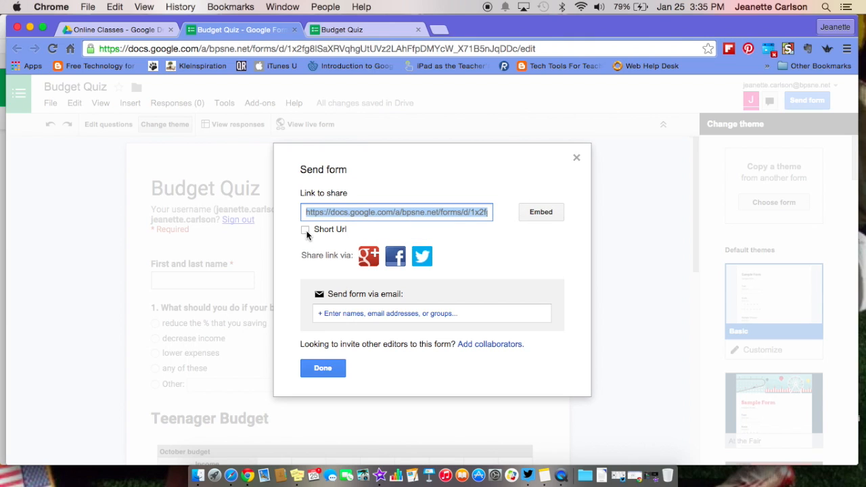
{"action": "left_click", "coordinate": [305, 229]}
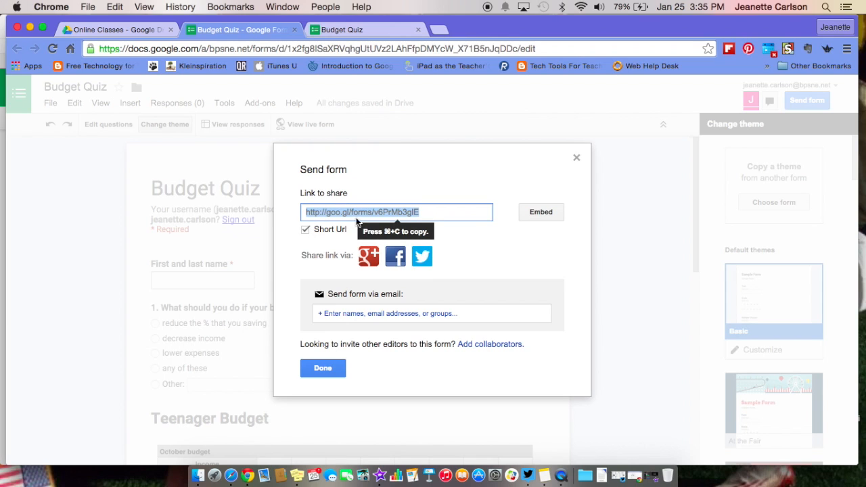
{"action": "mouse_move", "coordinate": [371, 255]}
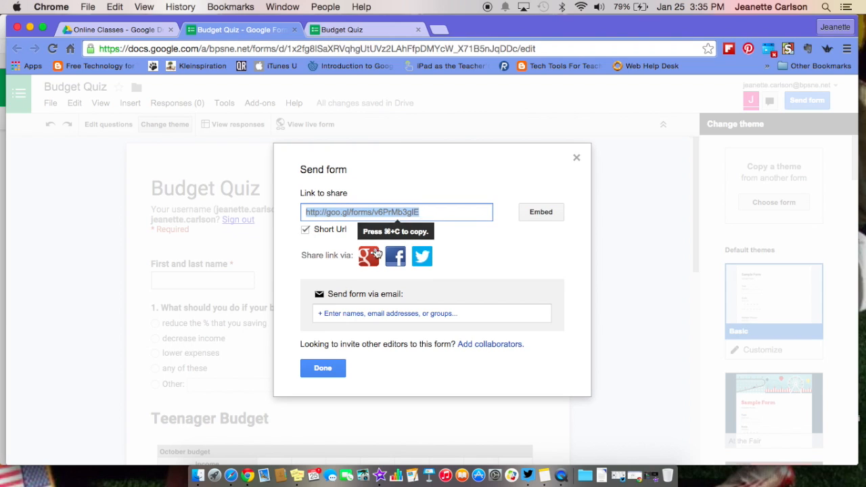
{"action": "mouse_move", "coordinate": [368, 255]}
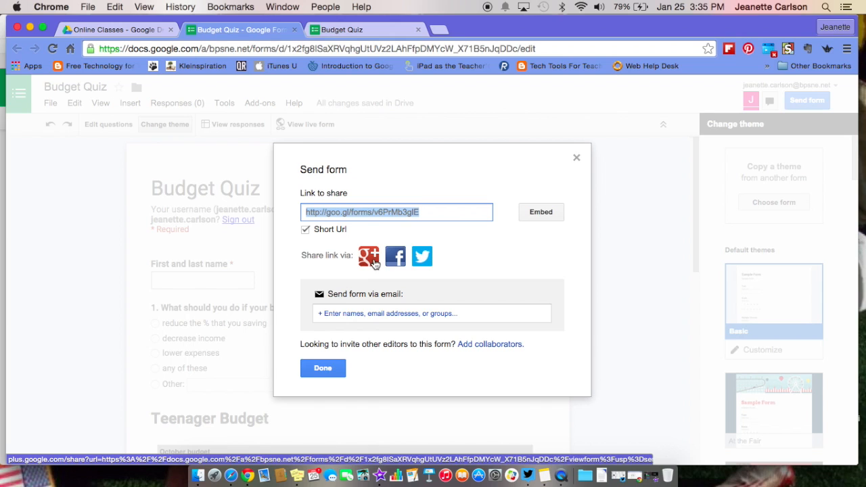
{"action": "mouse_move", "coordinate": [421, 256]}
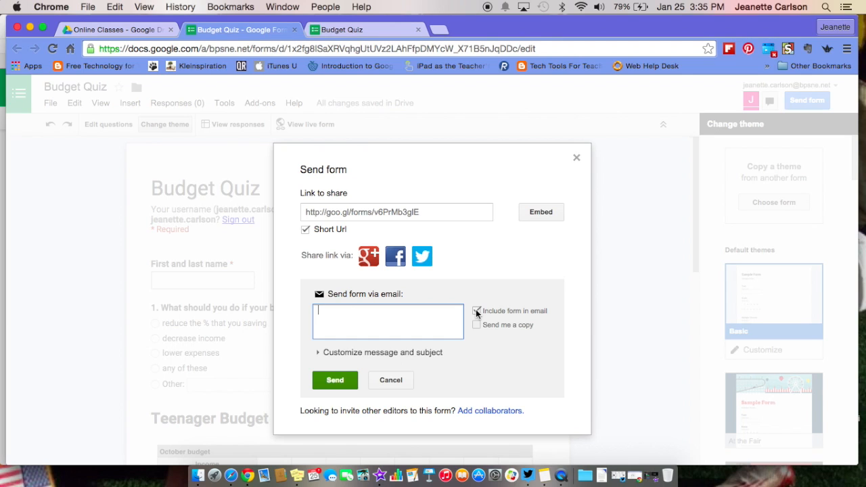
Abandon the email recipients option and close the Send form window.
{"action": "left_click", "coordinate": [477, 311]}
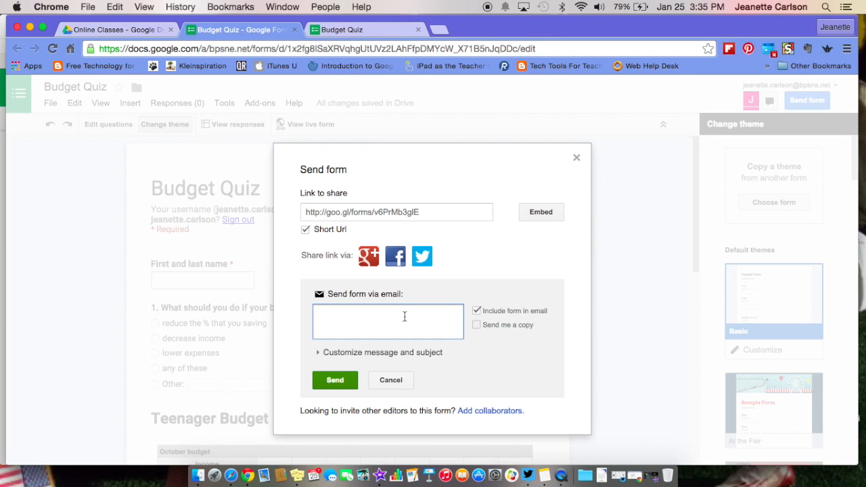
{"action": "mouse_move", "coordinate": [436, 220]}
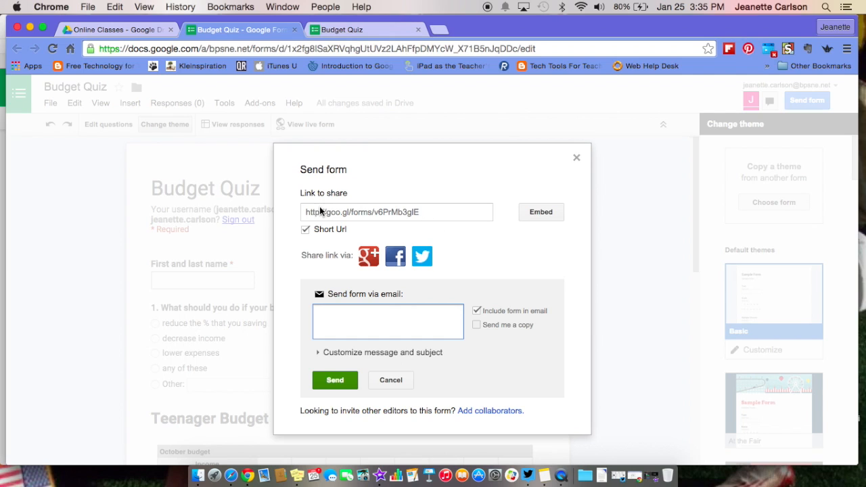
{"action": "mouse_move", "coordinate": [475, 242]}
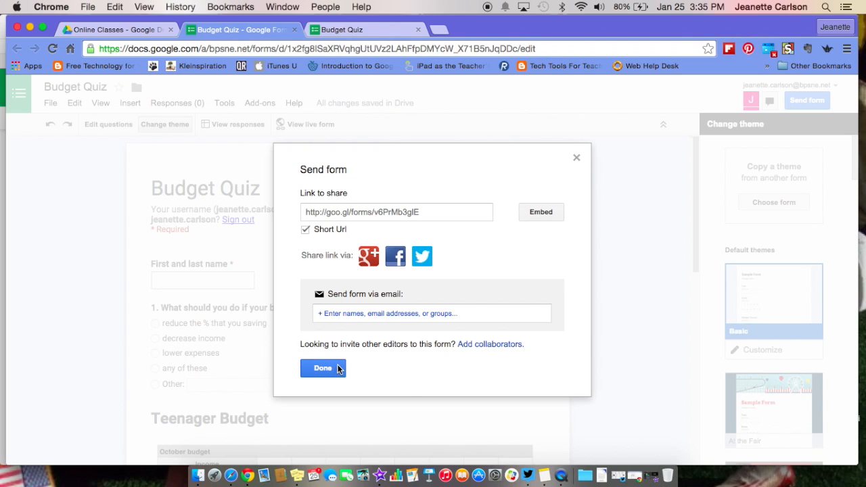
{"action": "left_click", "coordinate": [322, 368]}
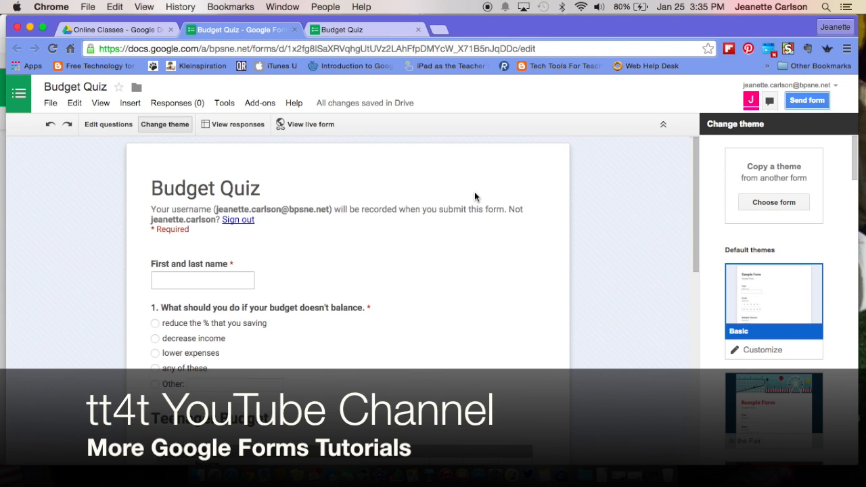
Scroll the theme list to reveal At the Fair, Beach Evening and Birthday Cats.
{"action": "scroll", "scroll_direction": "down", "scroll_amount": 3}
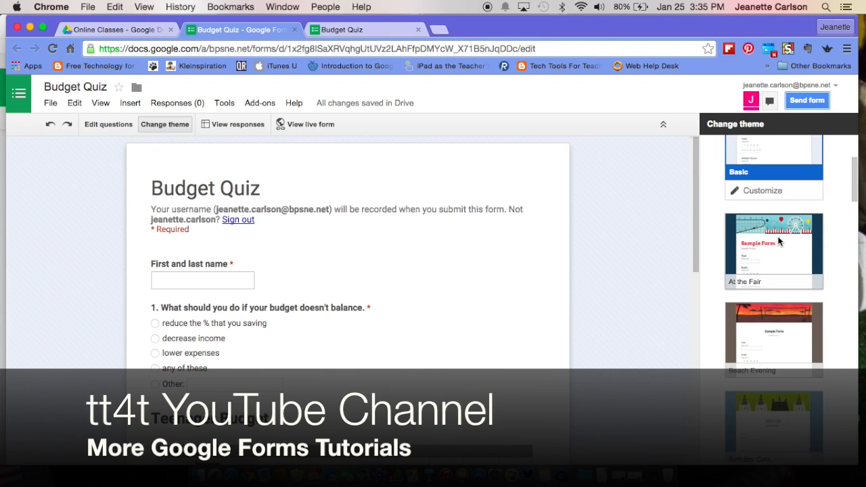
{"action": "scroll", "scroll_direction": "down", "scroll_amount": 3}
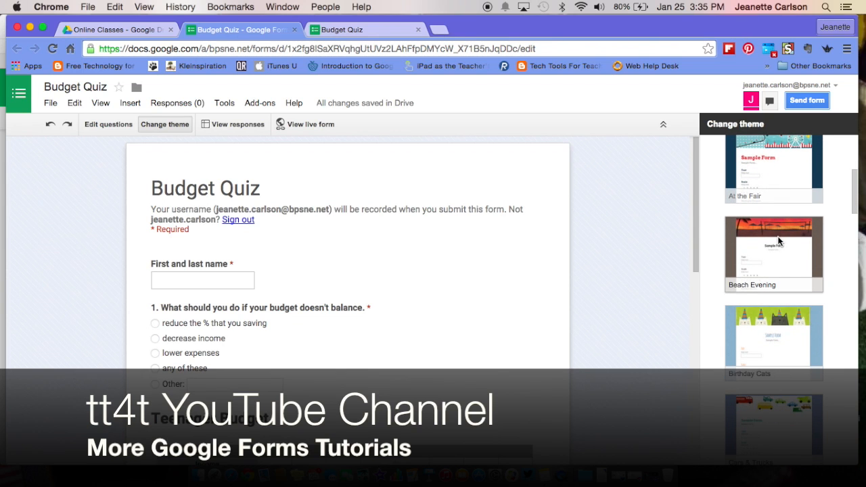